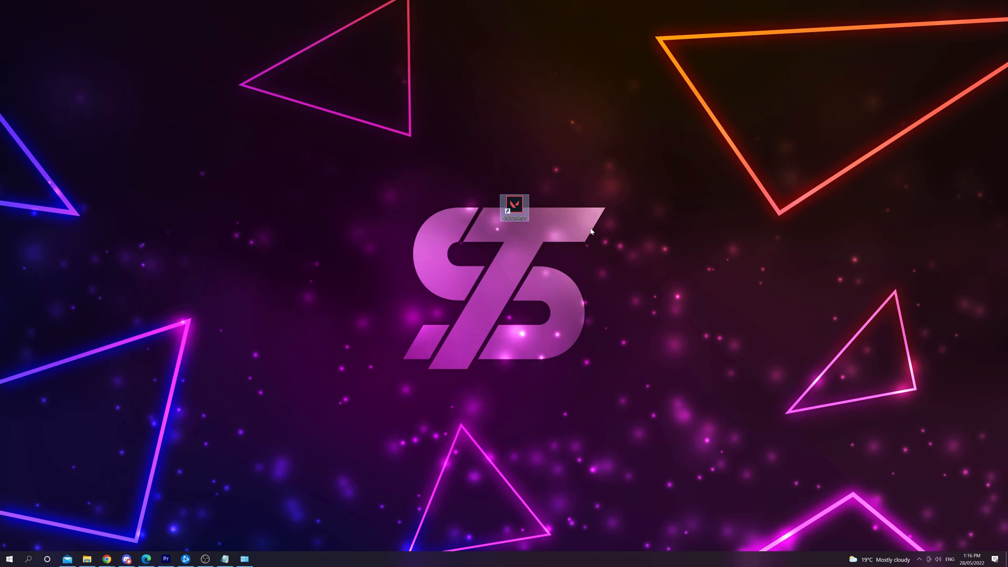
{"action": "mouse_move", "coordinate": [585, 230]}
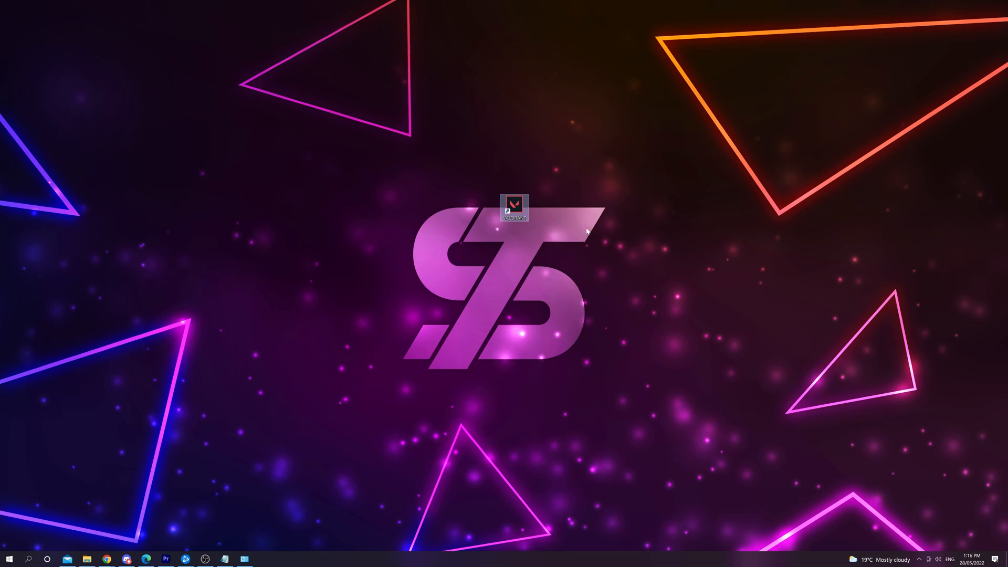
{"action": "mouse_move", "coordinate": [562, 227]}
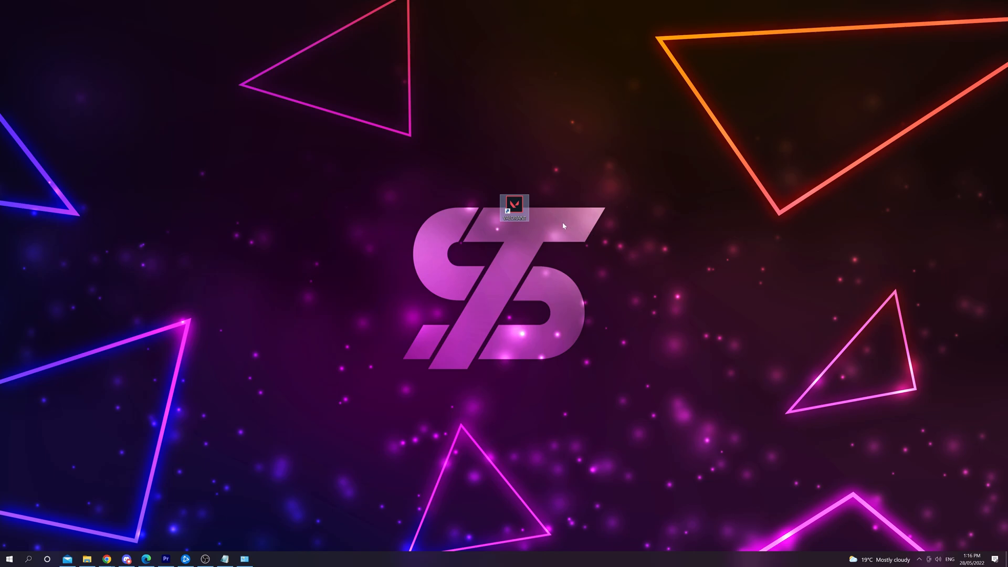
Bring up the VALORANT desktop shortcut's properties and its advanced settings
{"action": "right_click", "coordinate": [515, 212]}
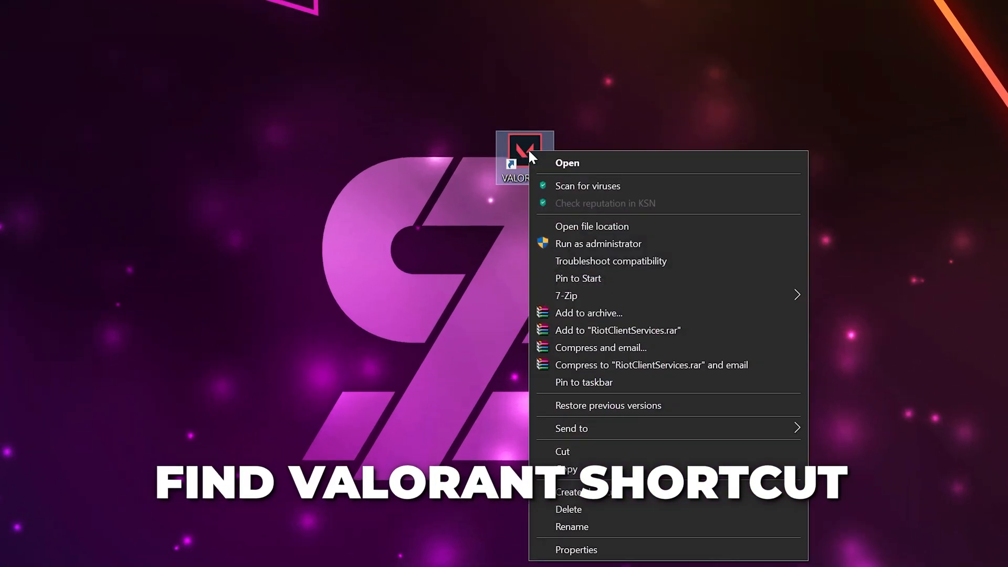
{"action": "mouse_move", "coordinate": [630, 244]}
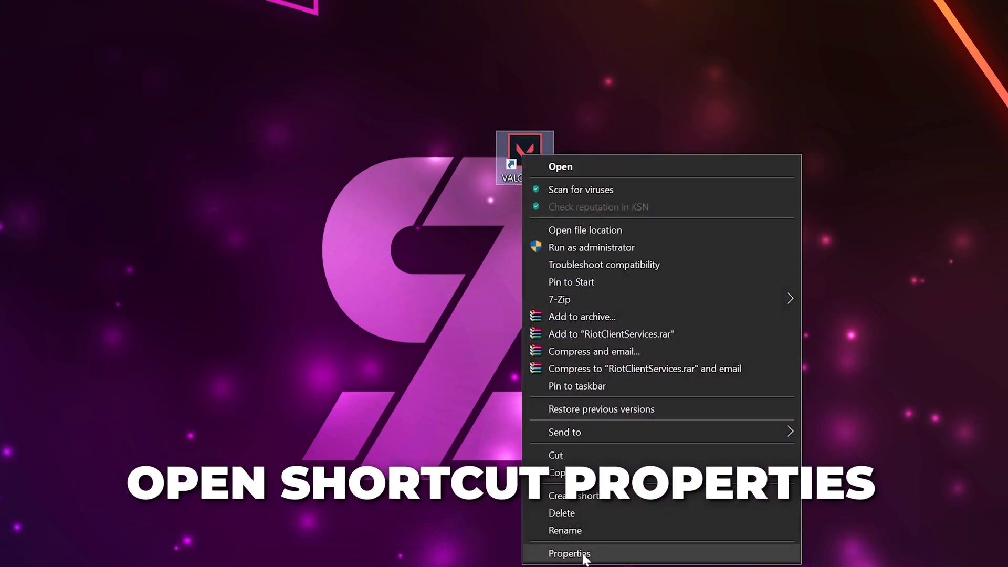
{"action": "left_click", "coordinate": [568, 553]}
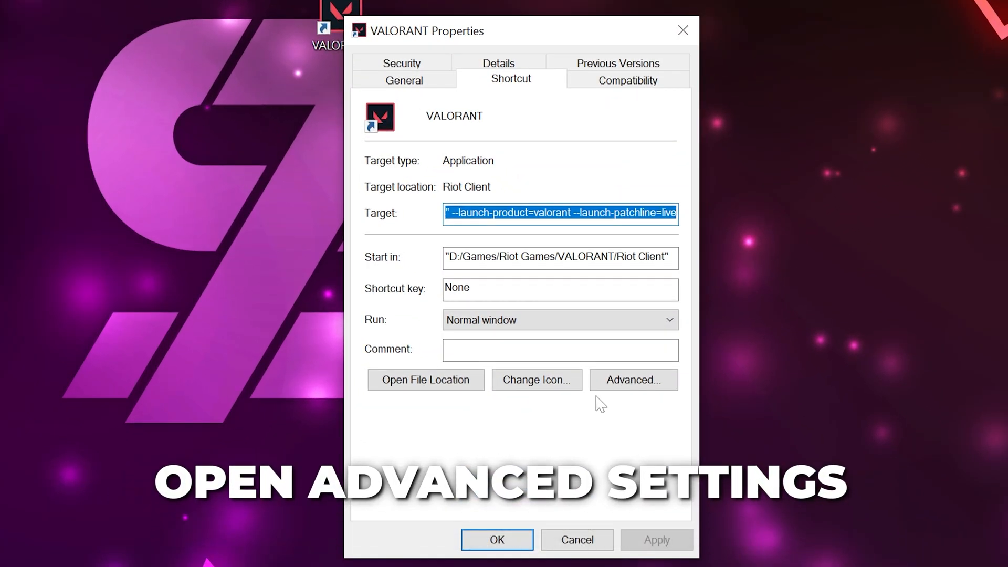
{"action": "left_click", "coordinate": [633, 379]}
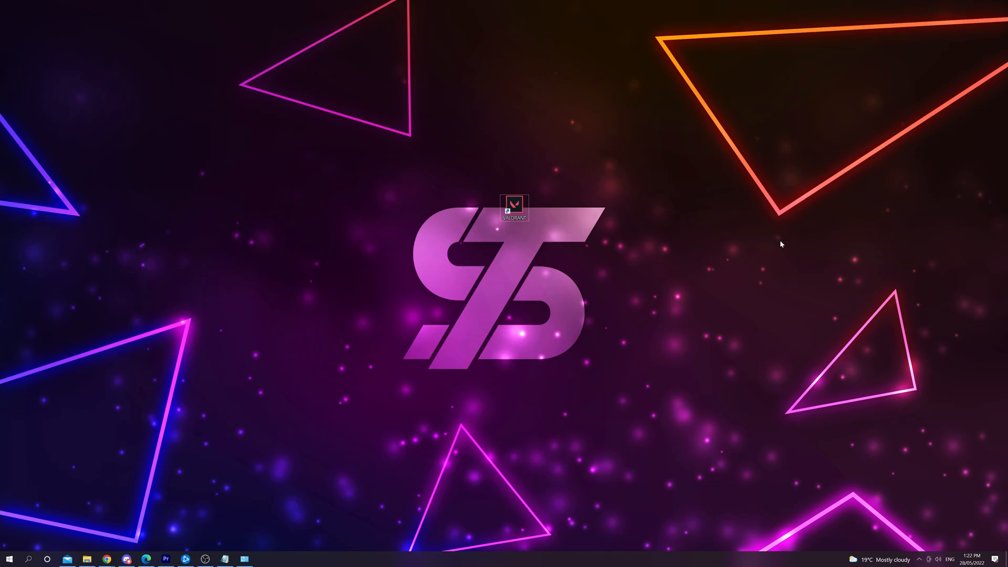
Search 'ser' for Services and set the vgc service's startup type to Automatic
{"action": "type", "text": "ser"}
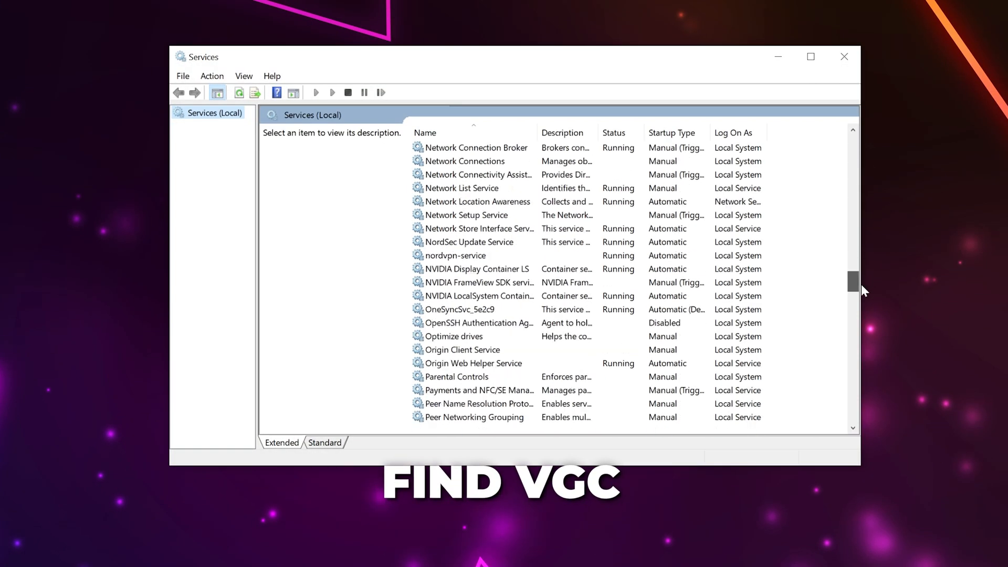
{"action": "scroll", "scroll_direction": "down", "scroll_amount": 3}
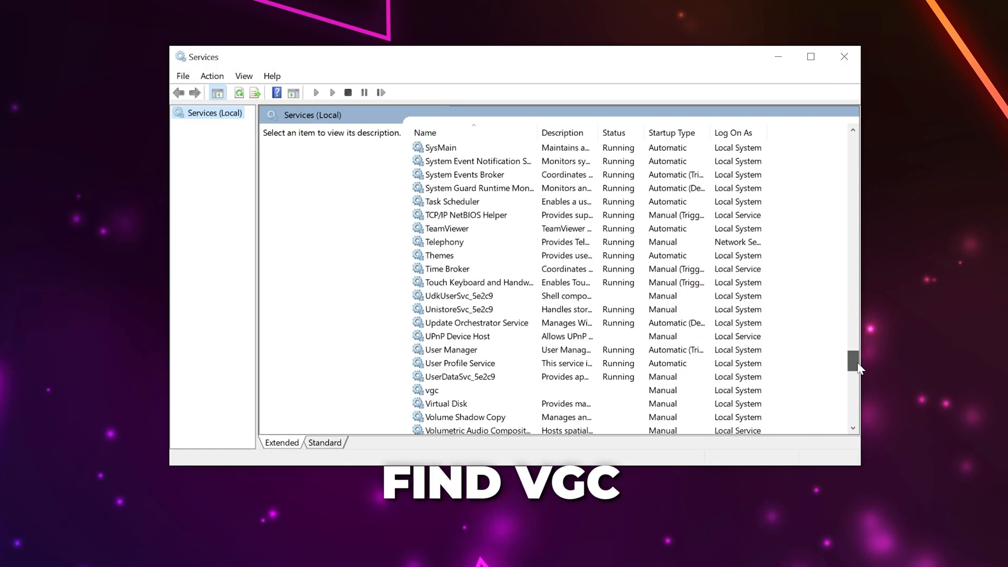
{"action": "right_click", "coordinate": [431, 390]}
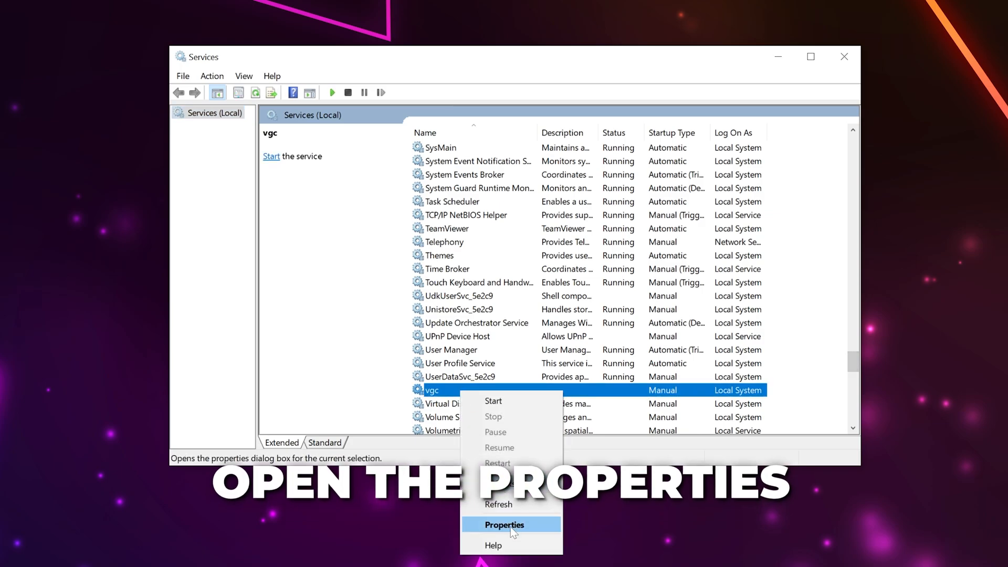
{"action": "left_click", "coordinate": [503, 525]}
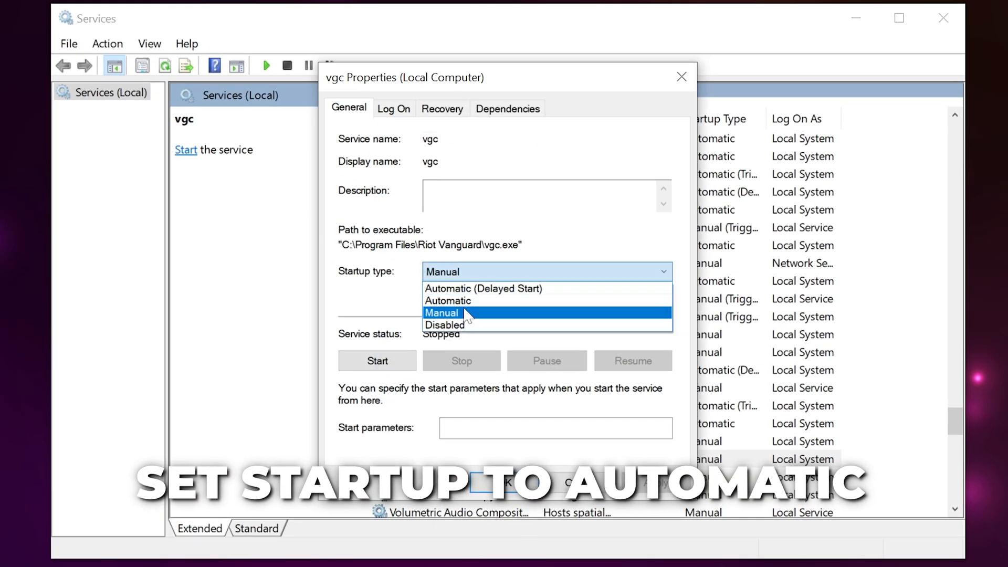
{"action": "left_click", "coordinate": [447, 300]}
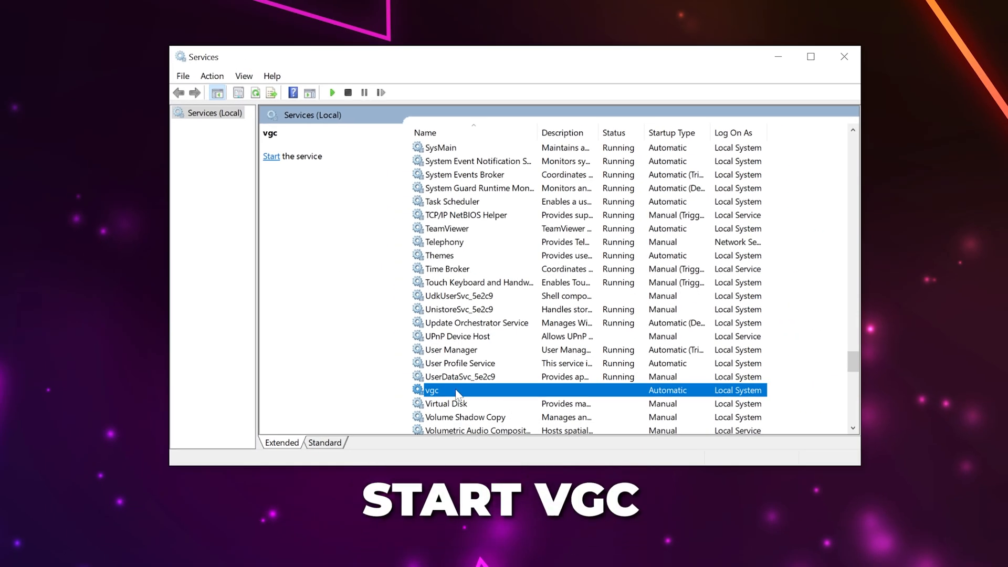
Start the vgc service and close the Services window
{"action": "right_click", "coordinate": [432, 390]}
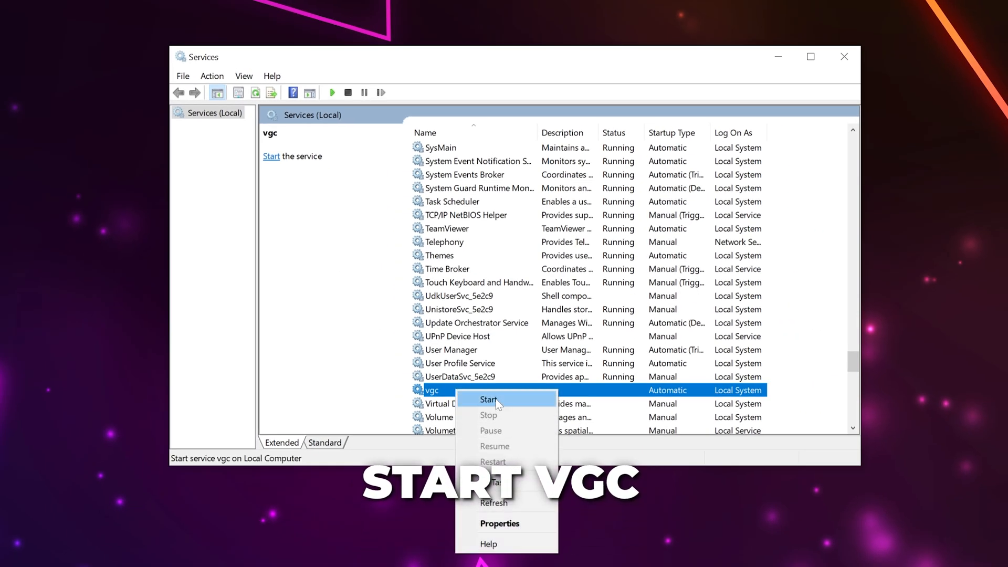
{"action": "left_click", "coordinate": [488, 399]}
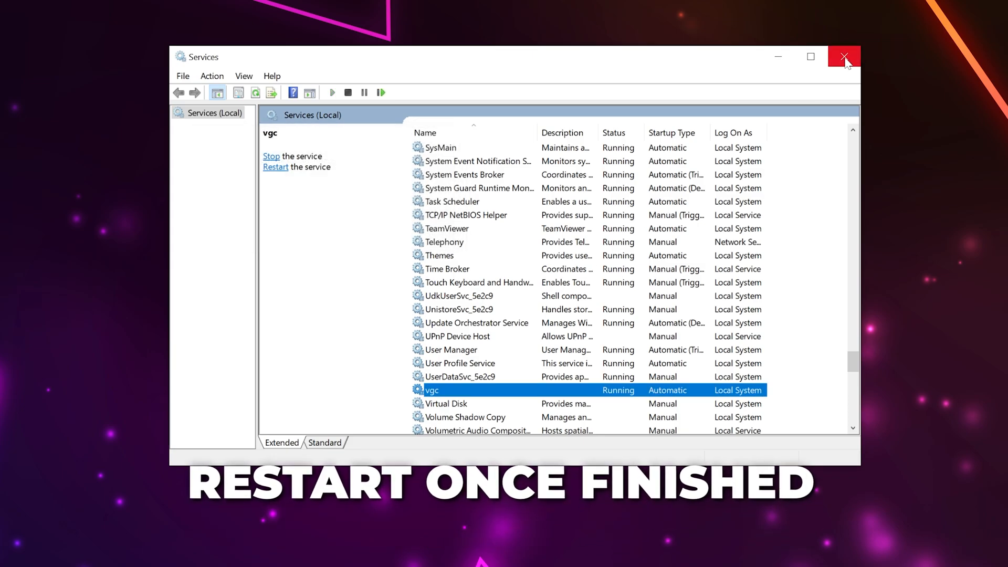
{"action": "left_click", "coordinate": [842, 57]}
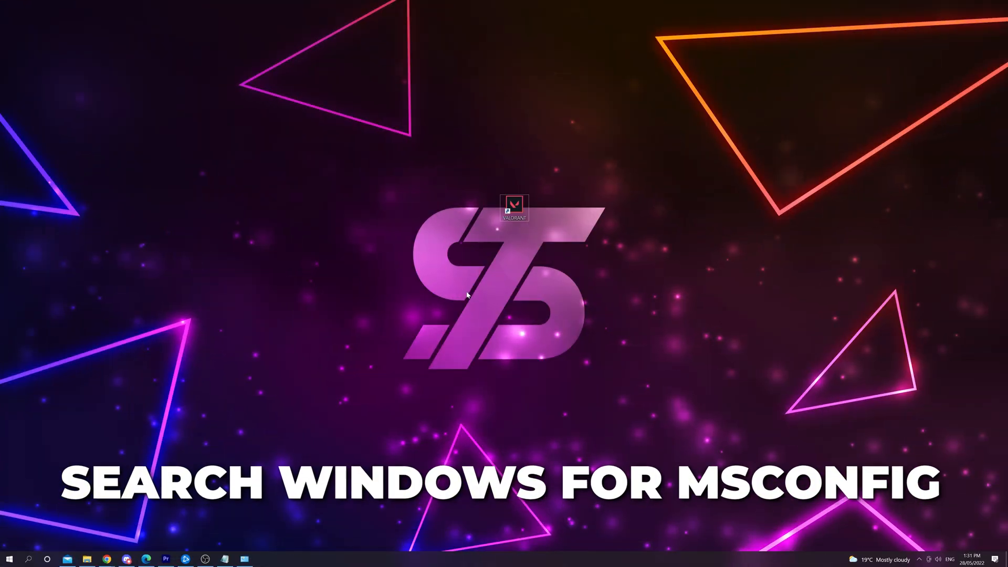
Launch System Configuration via 'mscon' search and show services with Microsoft ones hidden
{"action": "type", "text": "mscon"}
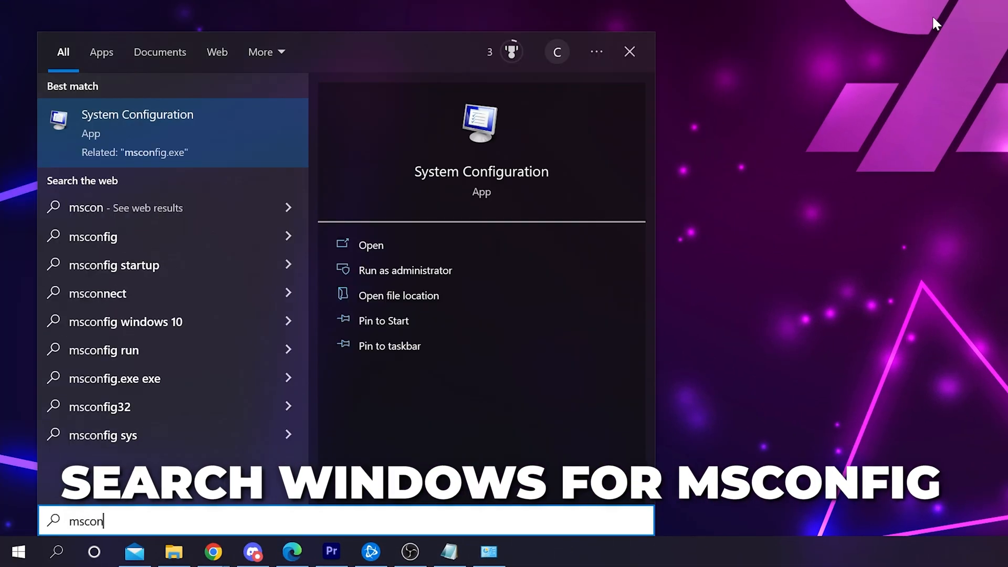
{"action": "left_click", "coordinate": [371, 245]}
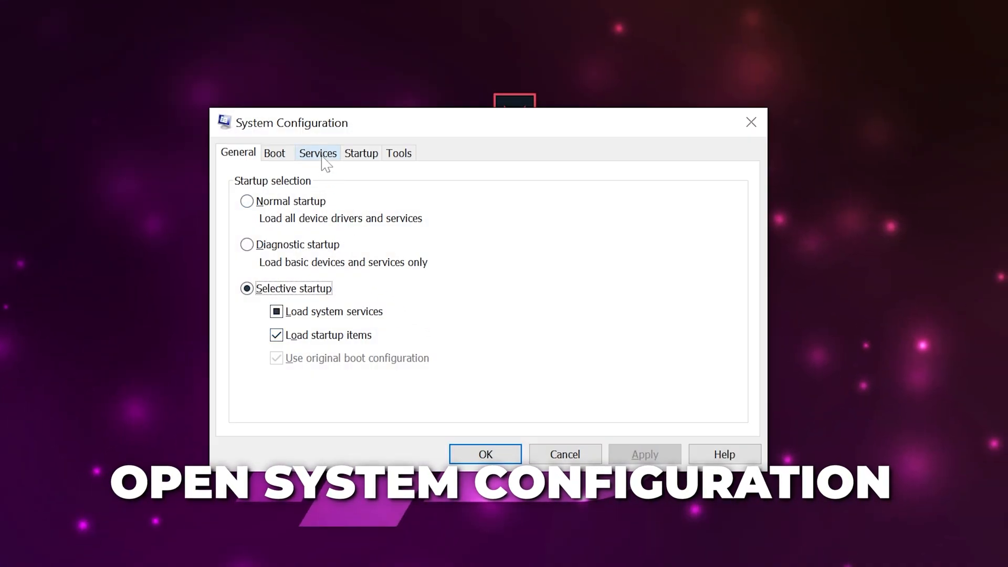
{"action": "left_click", "coordinate": [317, 153]}
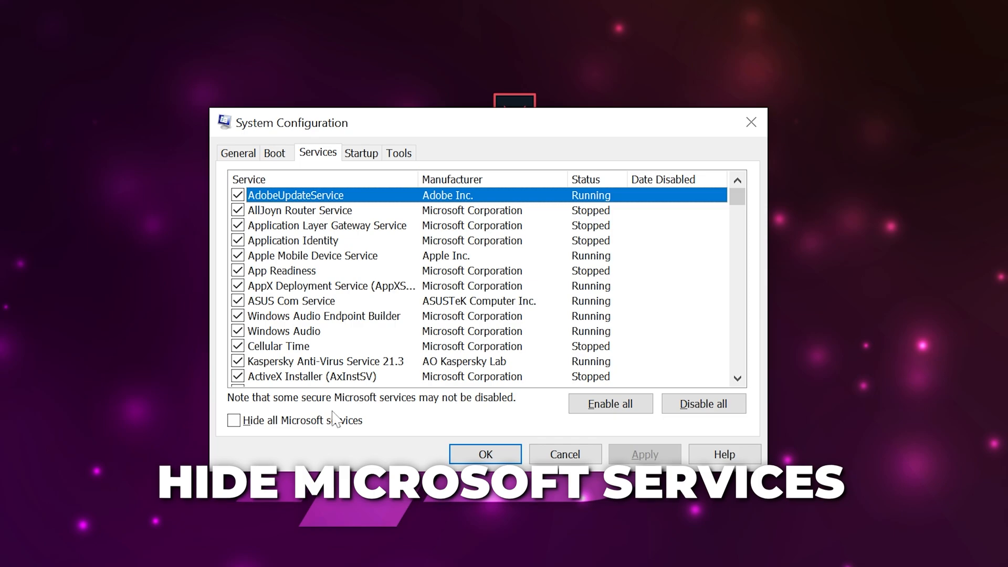
{"action": "left_click", "coordinate": [236, 419]}
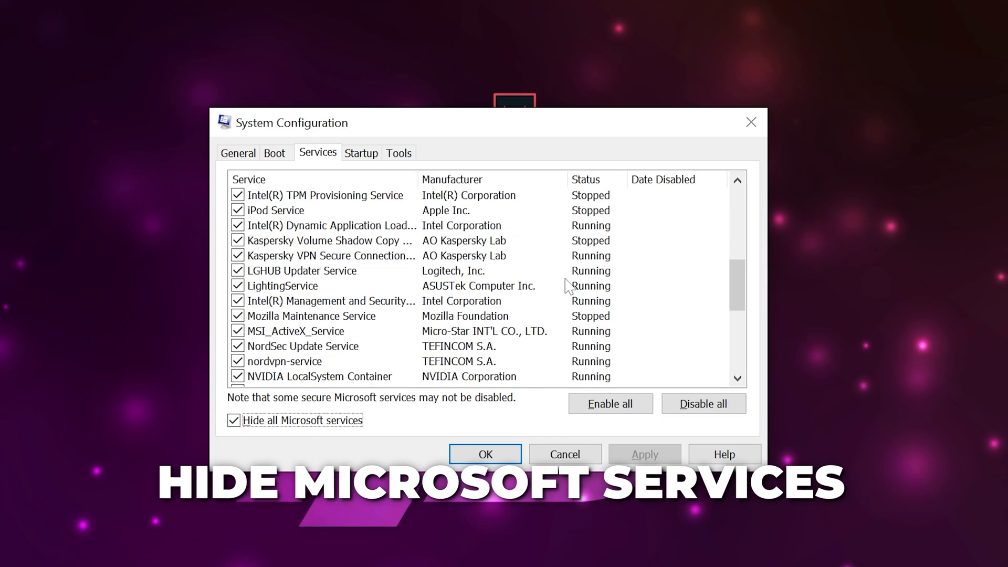
Tick the vgc service, apply the change and exit without restarting
{"action": "scroll", "scroll_direction": "down", "scroll_amount": 3}
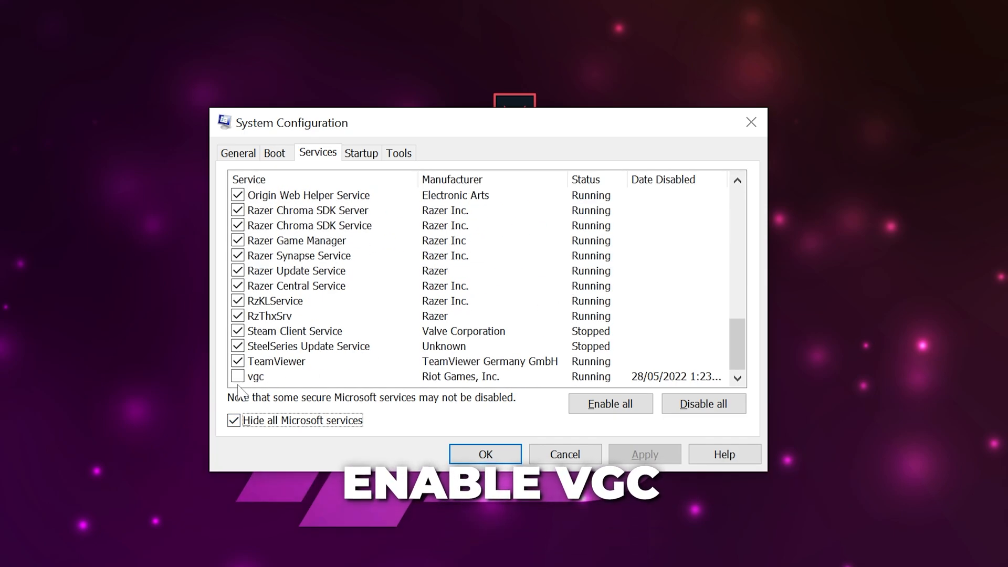
{"action": "left_click", "coordinate": [237, 375]}
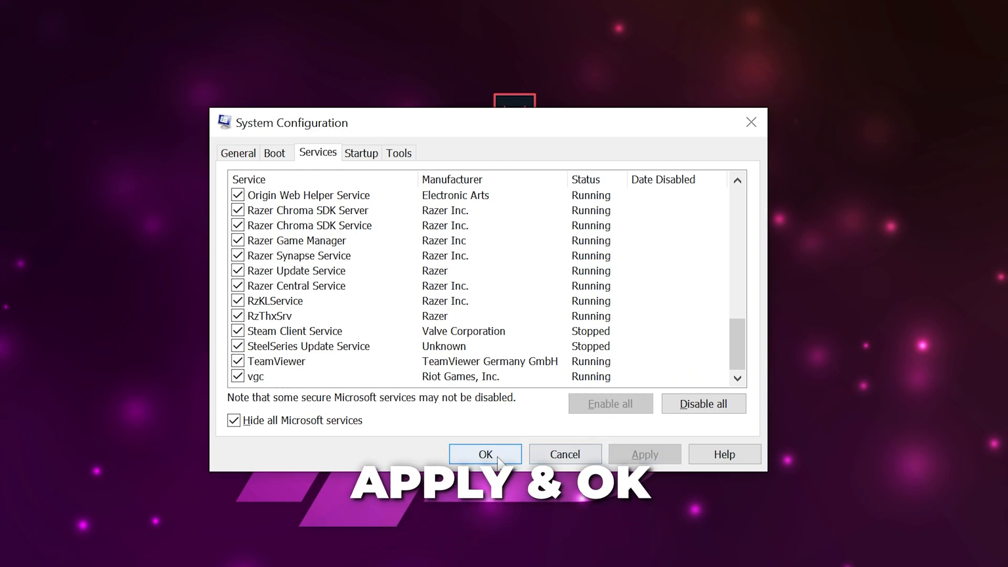
{"action": "left_click", "coordinate": [485, 453]}
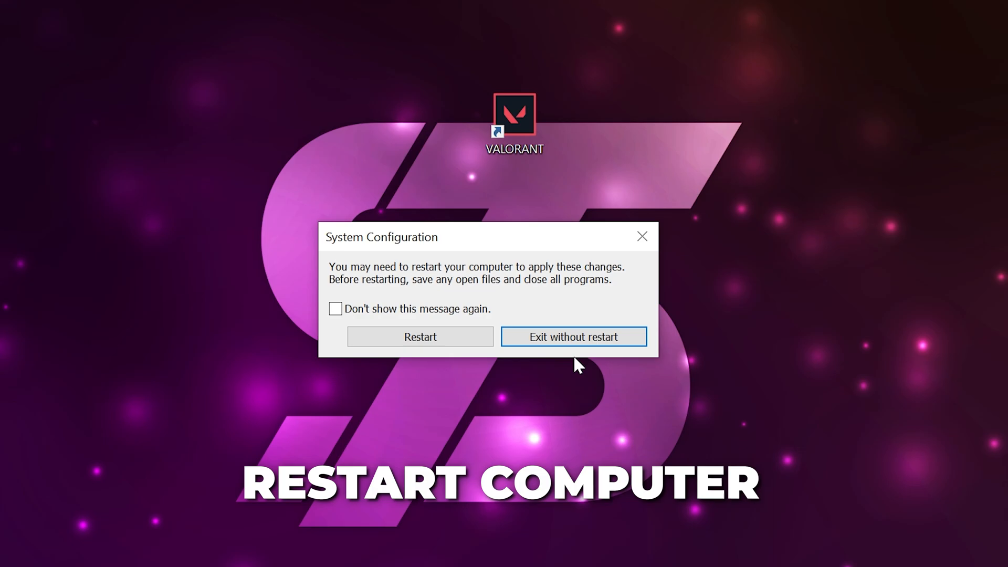
{"action": "mouse_move", "coordinate": [573, 335]}
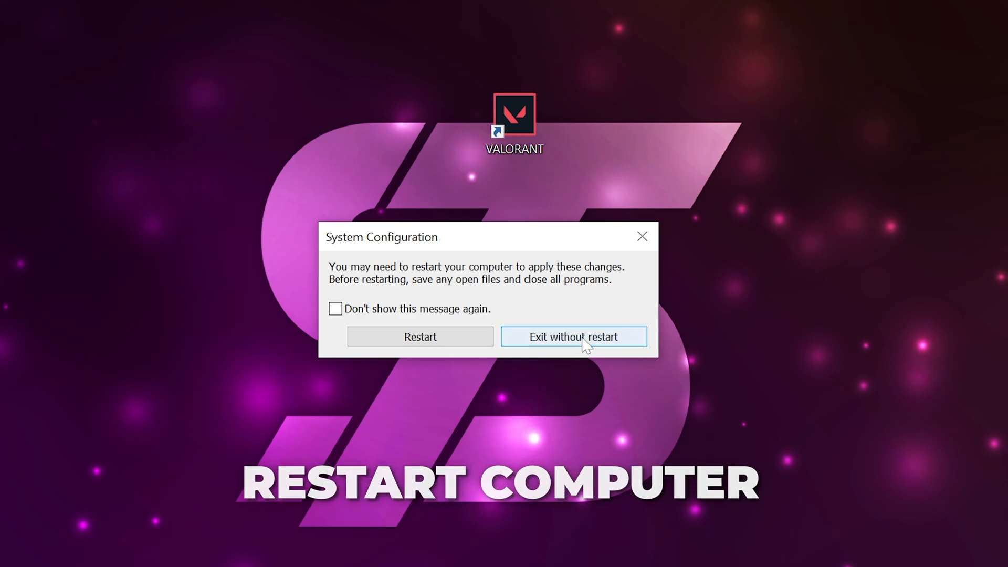
{"action": "left_click", "coordinate": [573, 336]}
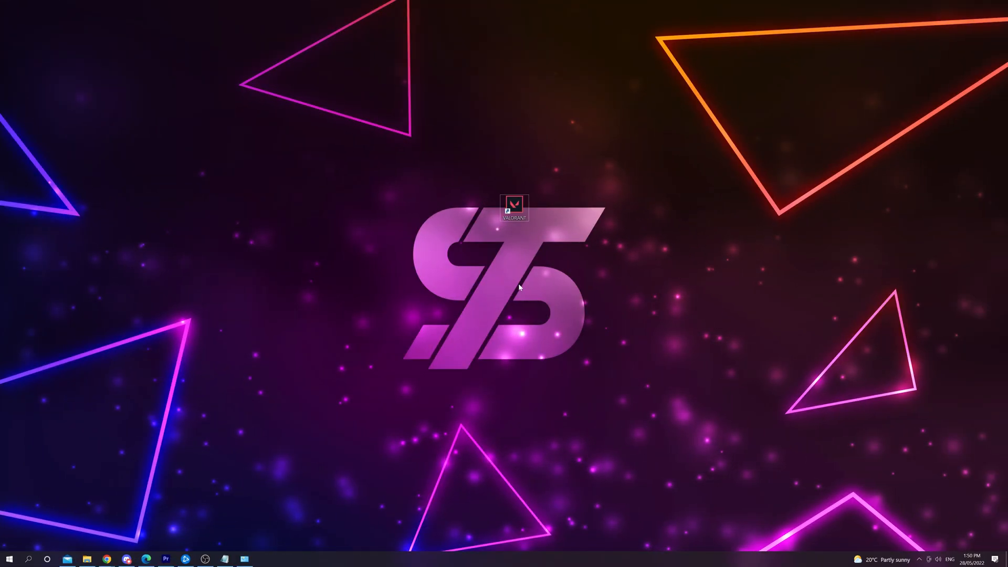
From Run, browse Local AppData's VALORANT Saved and Logs folders, then return to Local
{"action": "key", "text": "Win+r"}
{"action": "type", "text": "%localappdata%"}
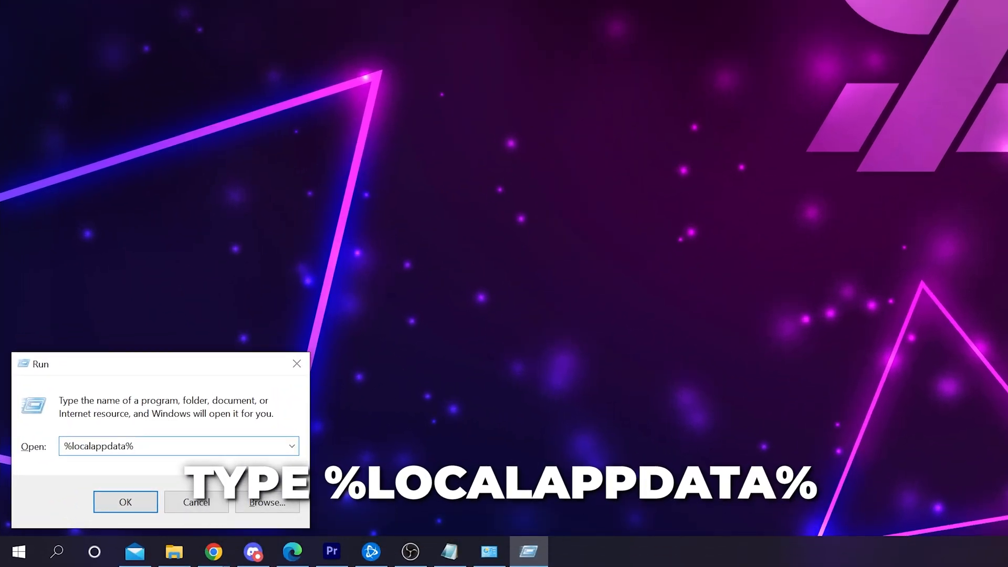
{"action": "left_click", "coordinate": [125, 501]}
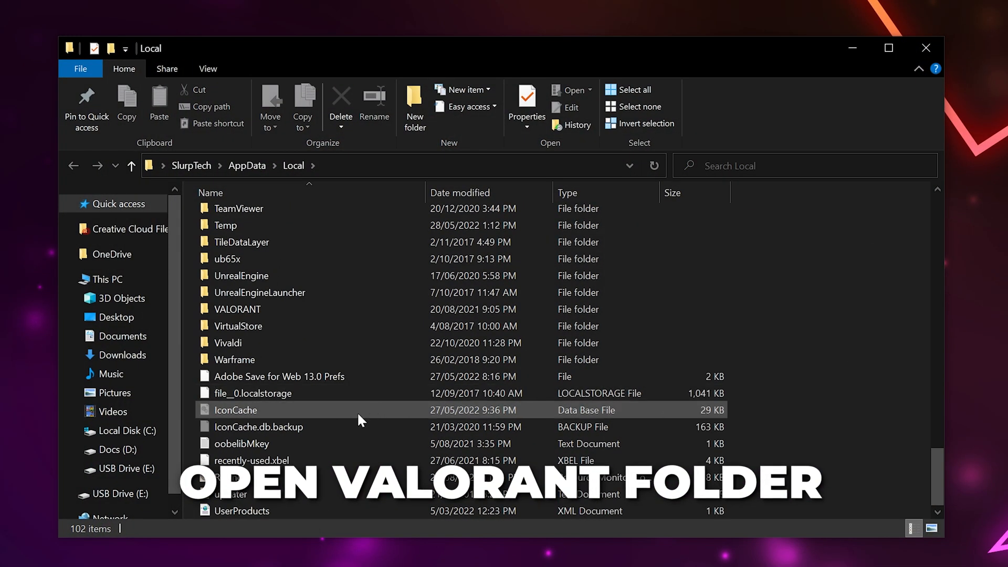
{"action": "double_click", "coordinate": [238, 308]}
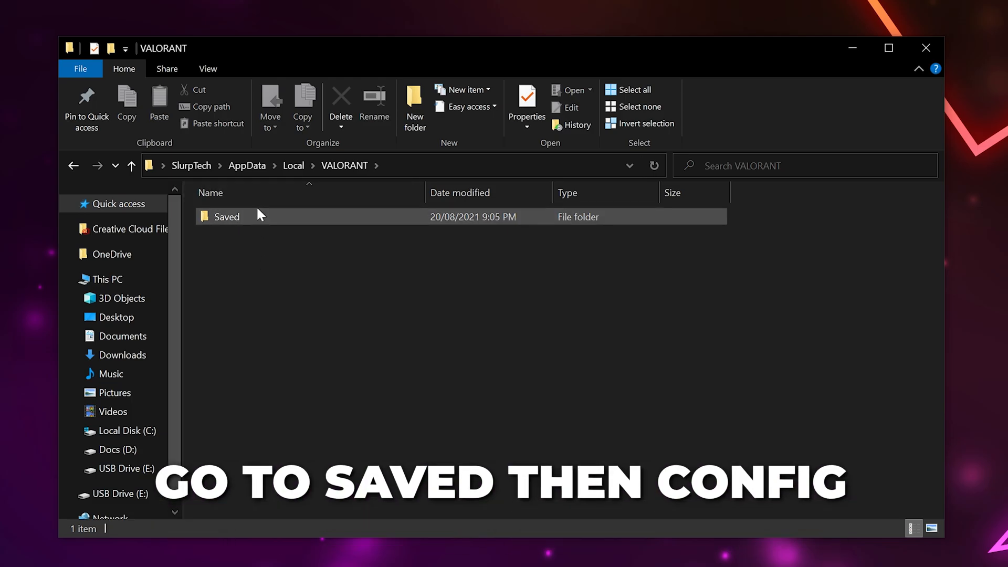
{"action": "double_click", "coordinate": [227, 216]}
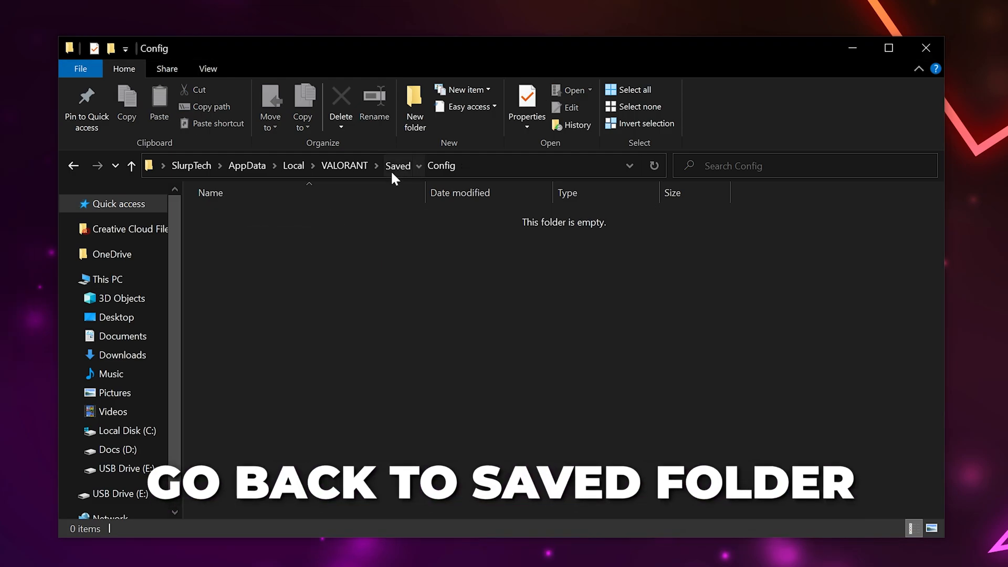
{"action": "left_click", "coordinate": [396, 166]}
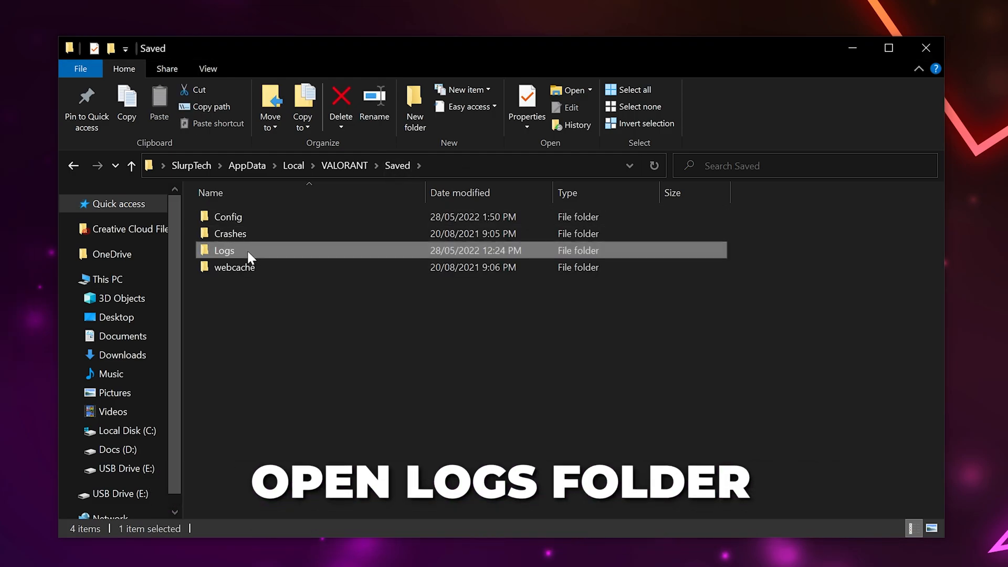
{"action": "double_click", "coordinate": [225, 250]}
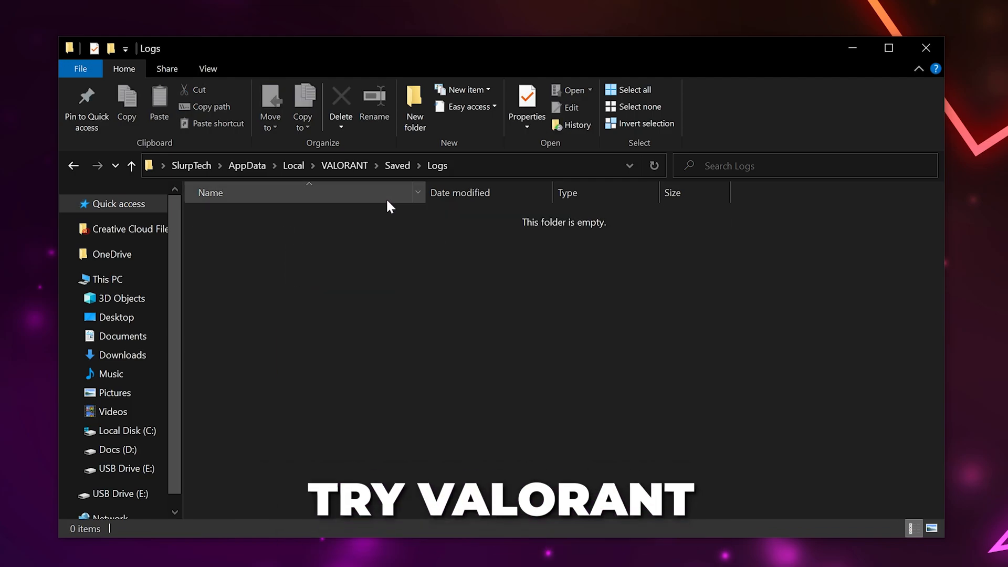
{"action": "mouse_move", "coordinate": [328, 225]}
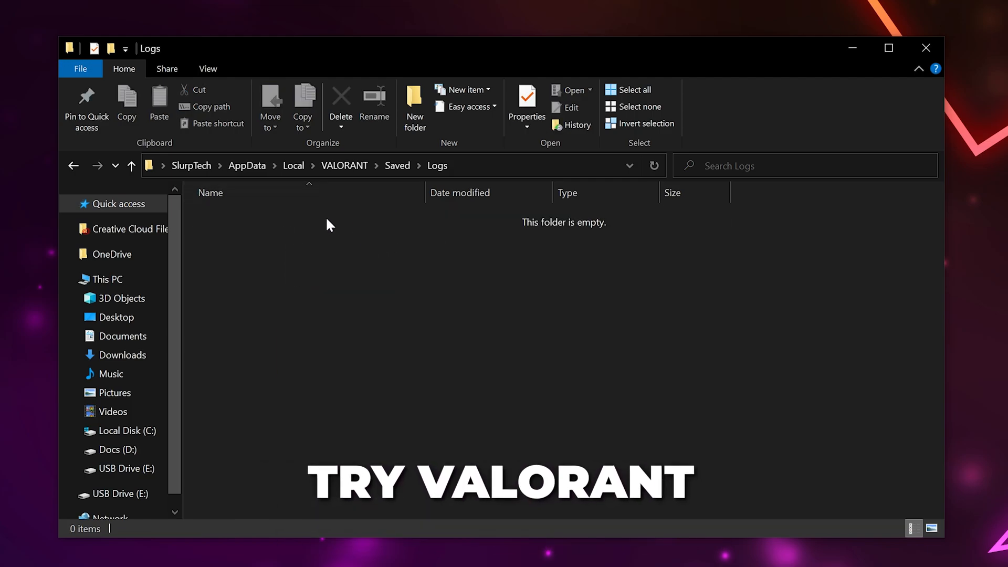
{"action": "left_click", "coordinate": [293, 165]}
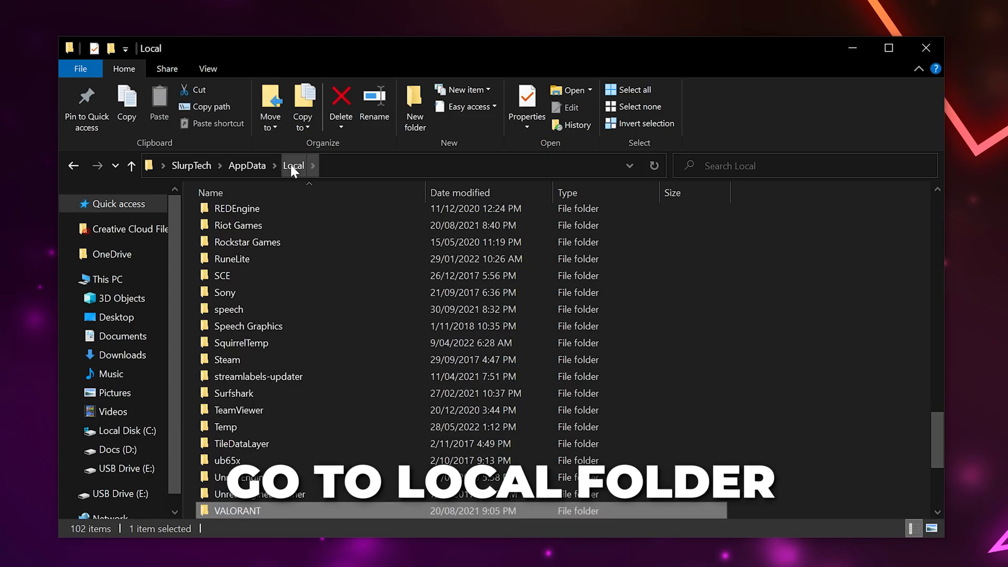
Go into Riot Games > Riot Client > Data
{"action": "left_click", "coordinate": [237, 224]}
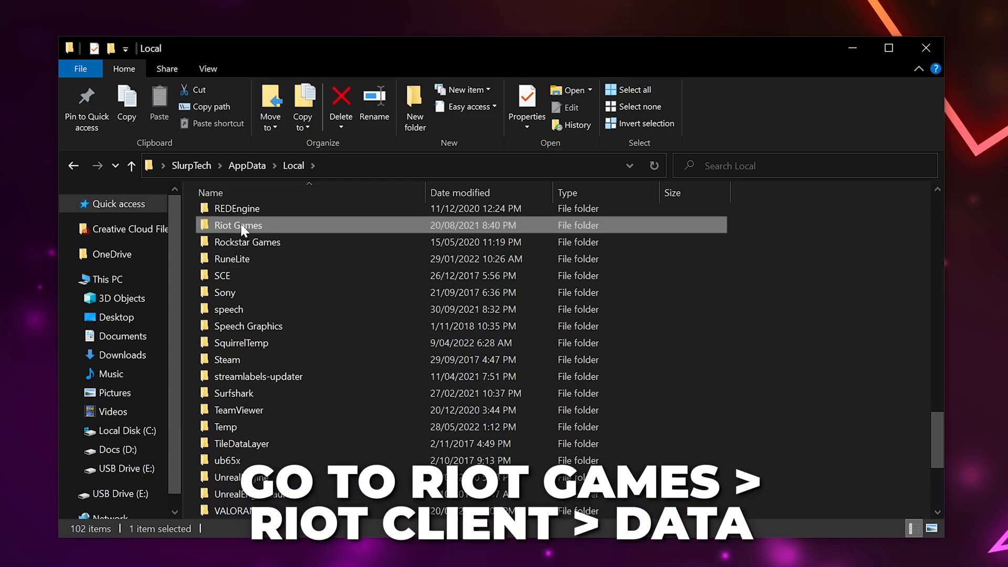
{"action": "double_click", "coordinate": [237, 224]}
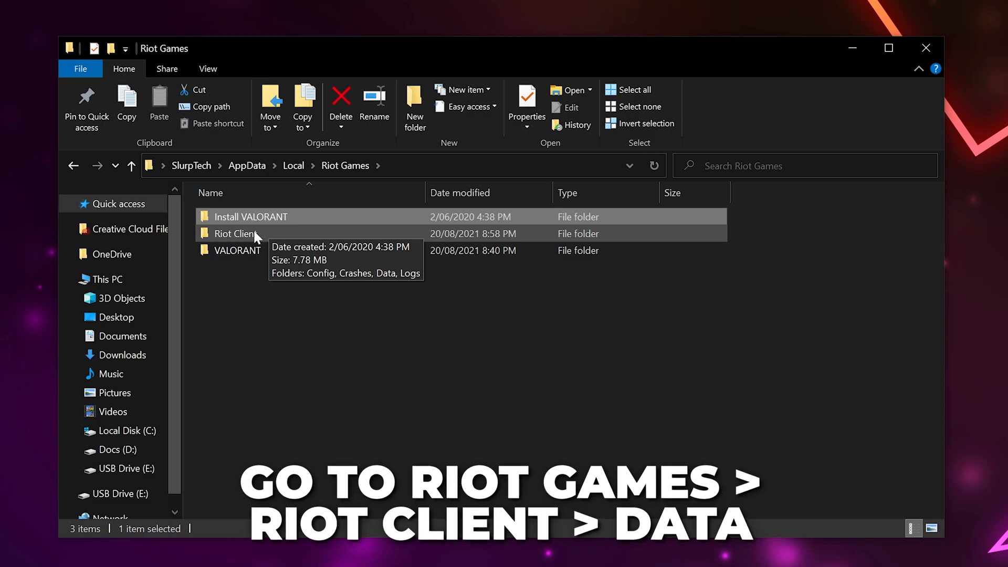
{"action": "double_click", "coordinate": [237, 233]}
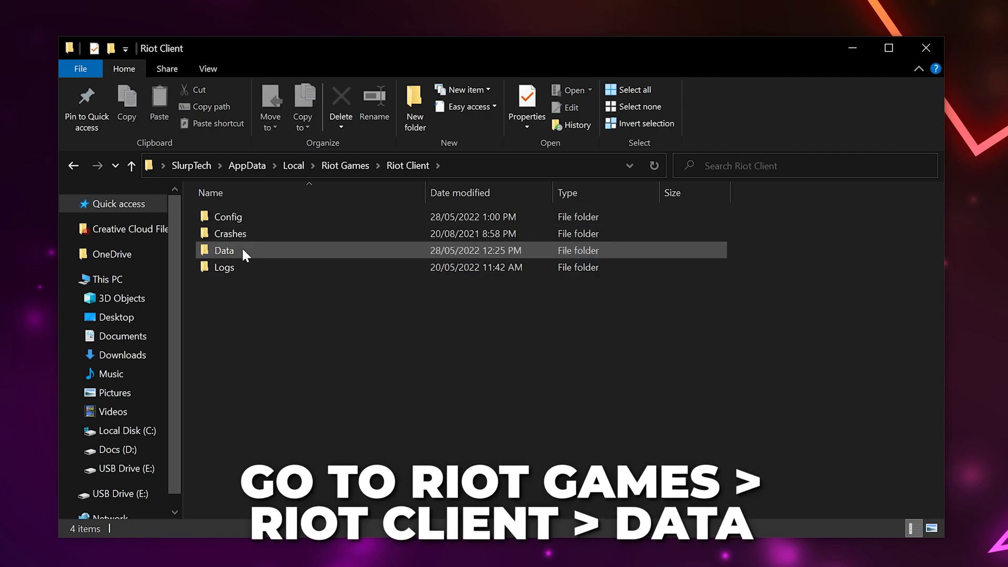
{"action": "double_click", "coordinate": [225, 249]}
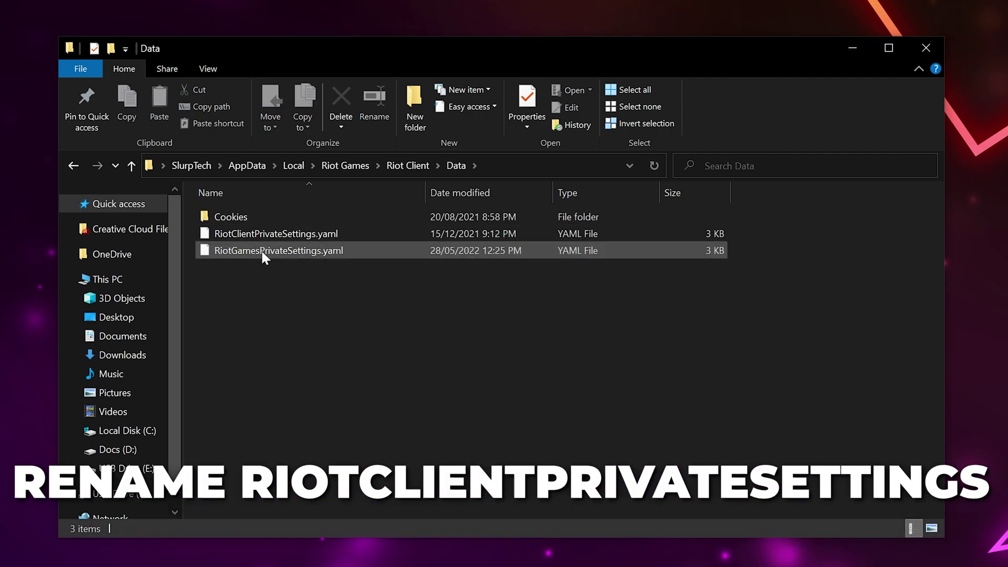
Rename RiotClientPrivateSettings.yaml with an added .1, confirming the extension change
{"action": "right_click", "coordinate": [260, 233]}
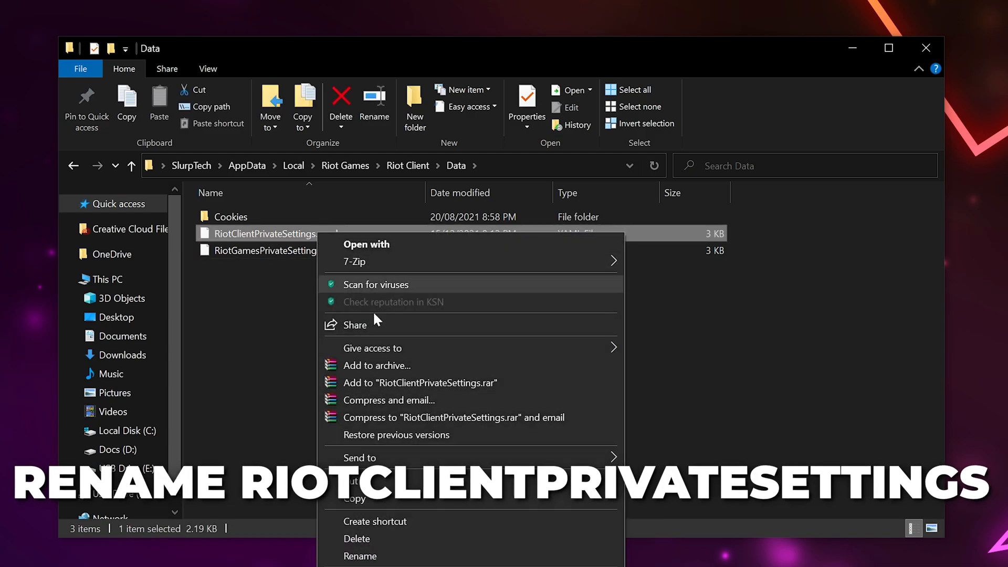
{"action": "left_click", "coordinate": [360, 556]}
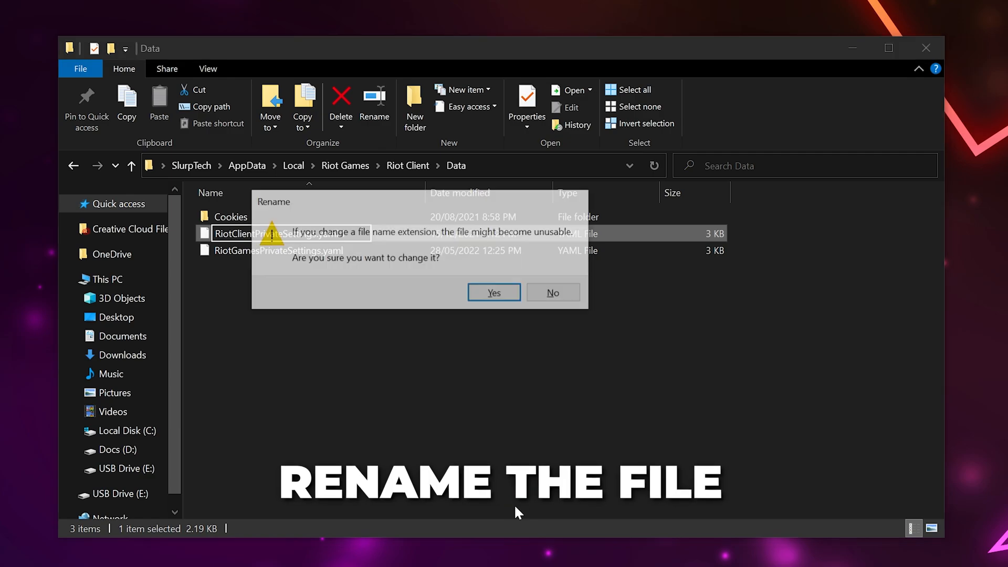
{"action": "left_click", "coordinate": [493, 293]}
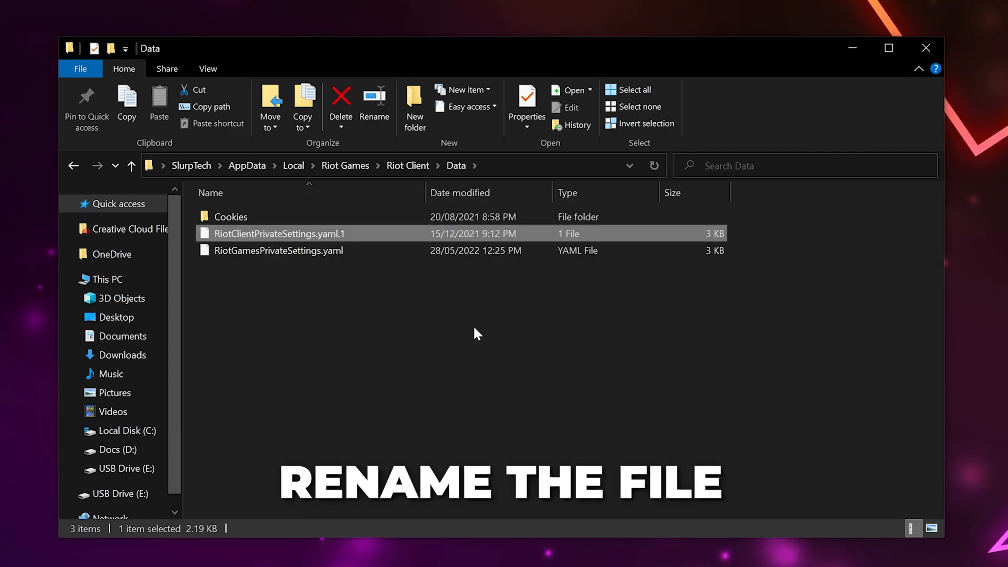
{"action": "mouse_move", "coordinate": [382, 242]}
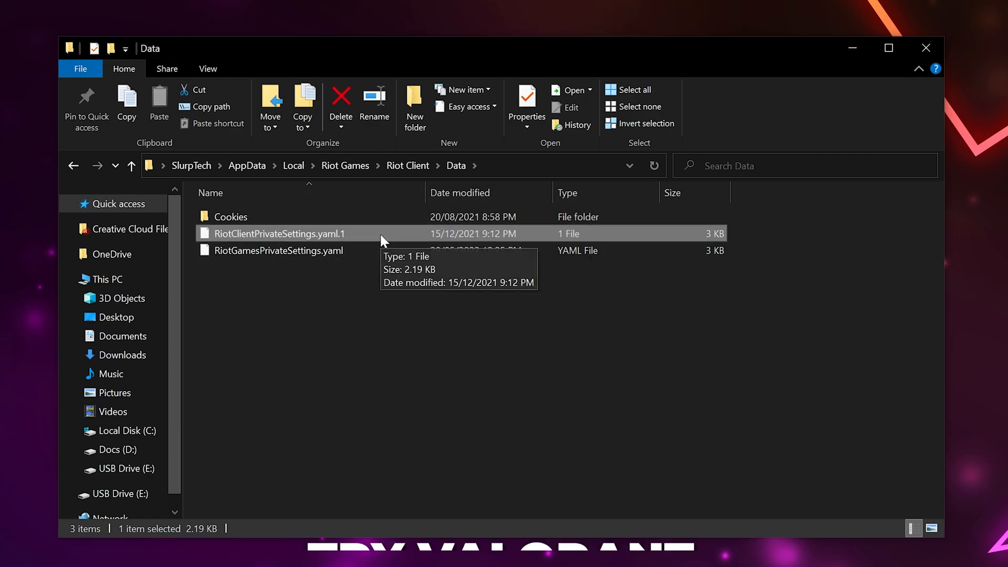
{"action": "mouse_move", "coordinate": [395, 256]}
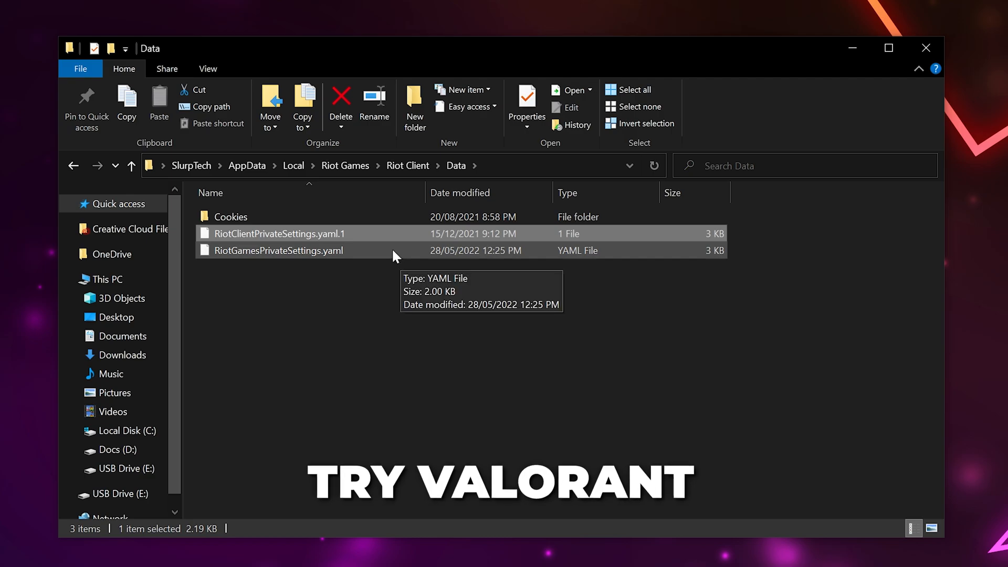
{"action": "mouse_move", "coordinate": [411, 231]}
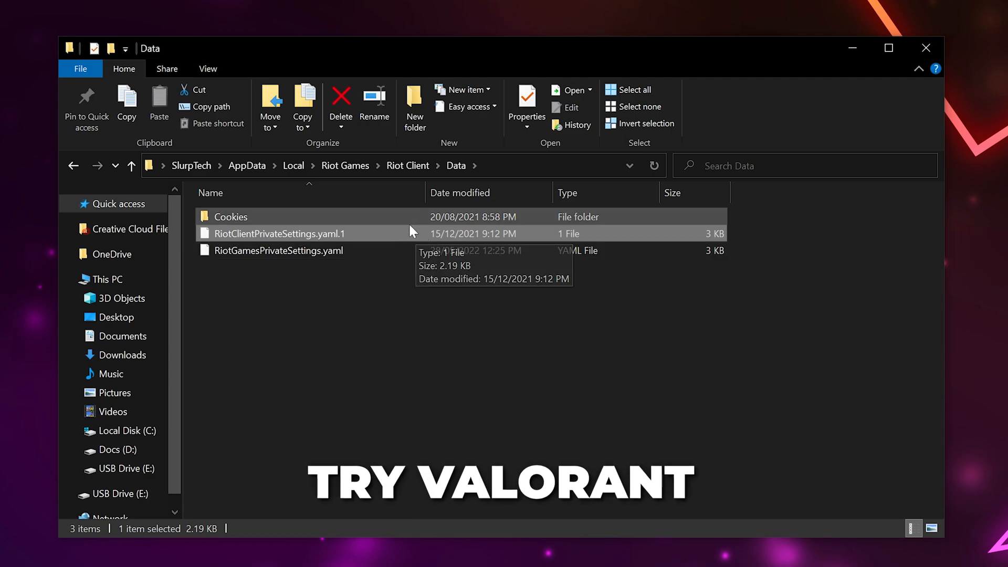
{"action": "mouse_move", "coordinate": [333, 239]}
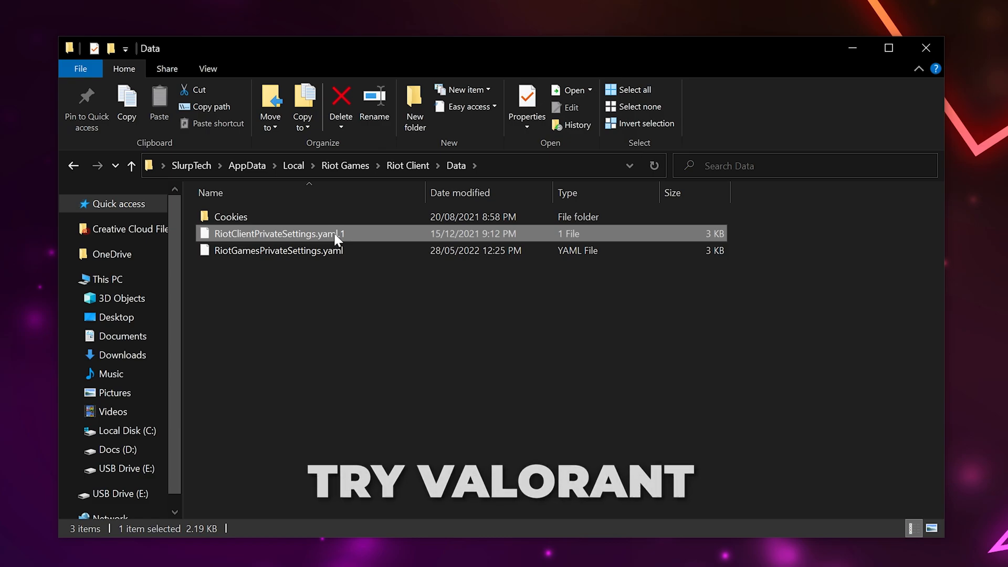
{"action": "mouse_move", "coordinate": [336, 238]}
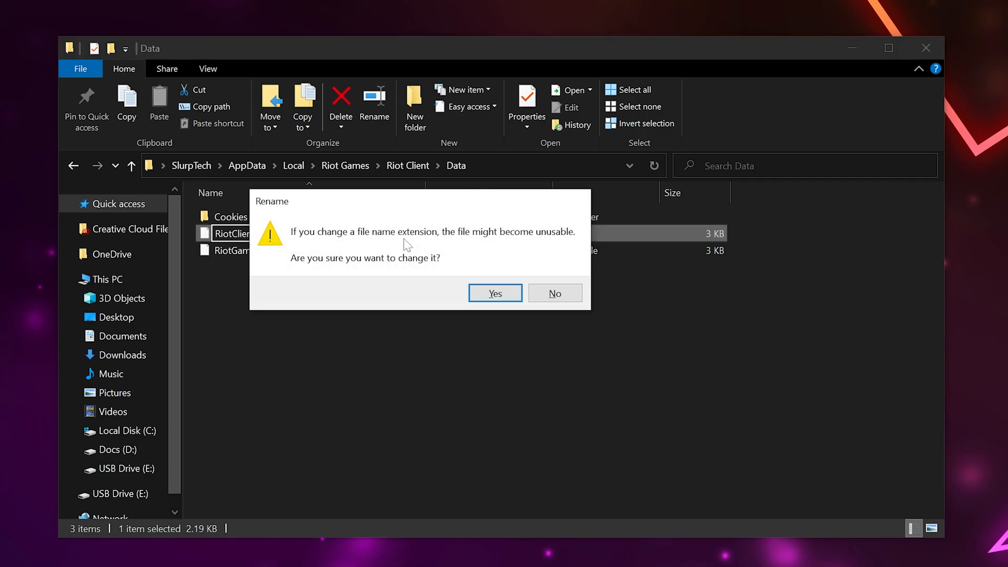
{"action": "left_click", "coordinate": [494, 293]}
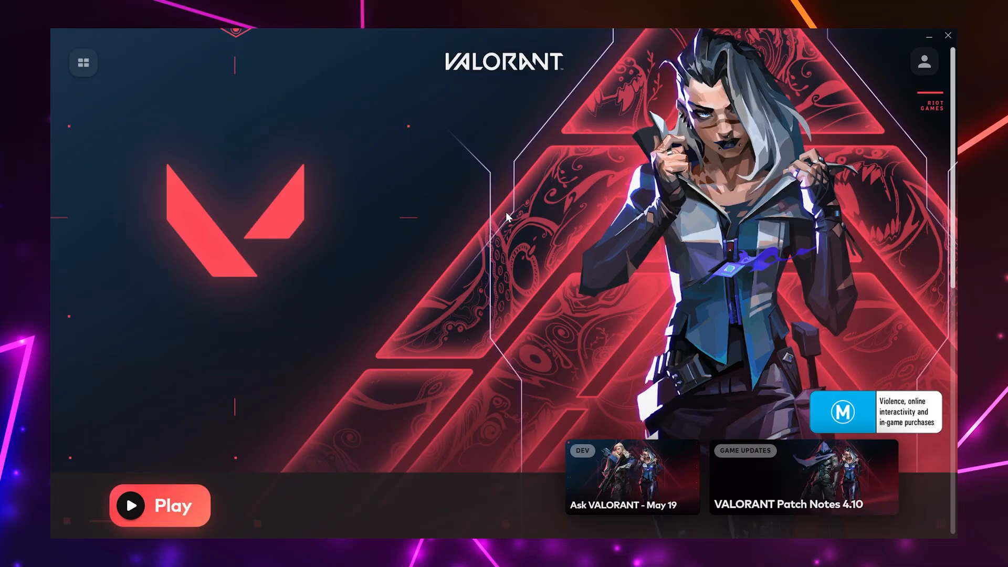
In Task Manager's Startup list, enable the Vanguard tray notification entry
{"action": "key", "text": "ctrl+shift+esc"}
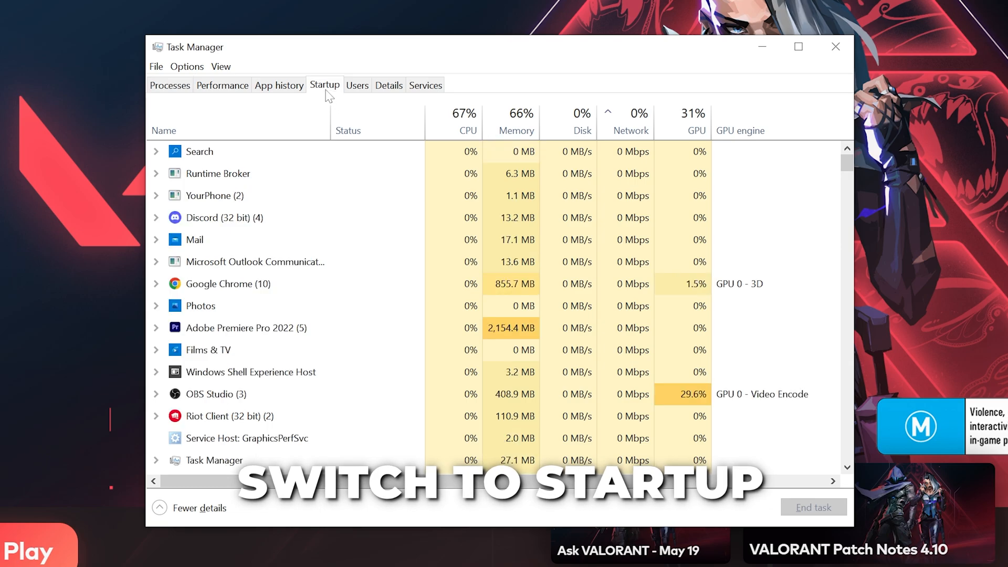
{"action": "left_click", "coordinate": [324, 84]}
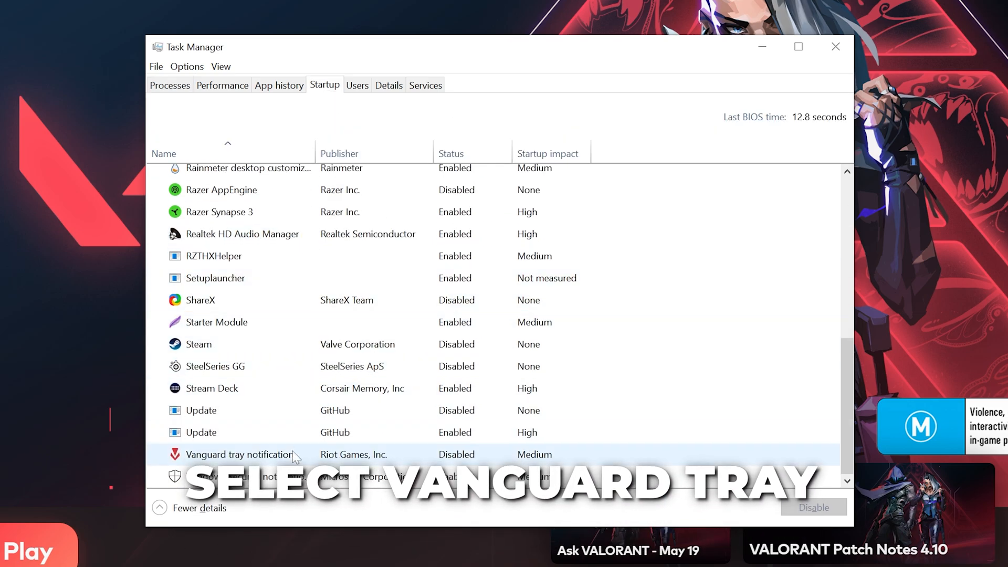
{"action": "left_click", "coordinate": [238, 454]}
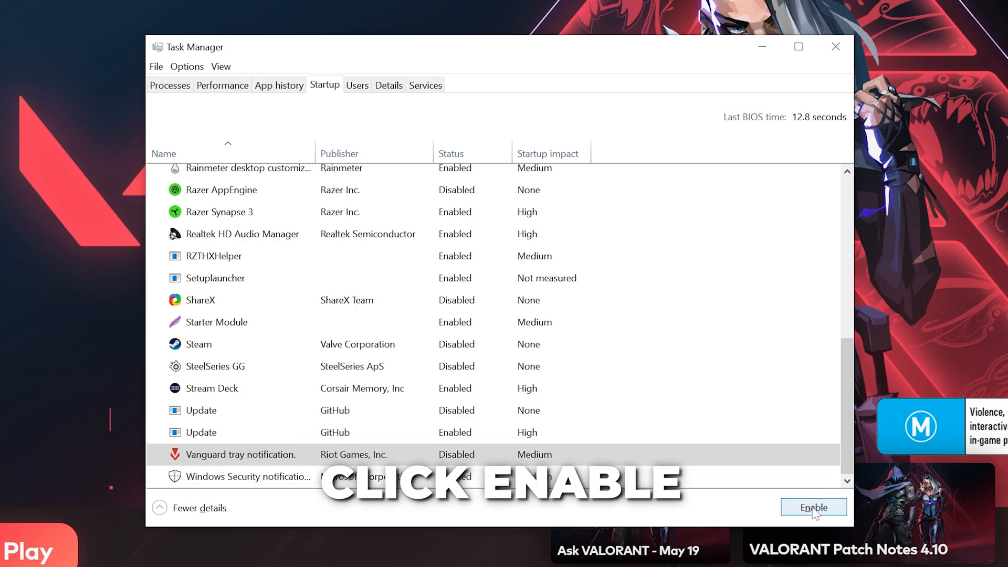
{"action": "left_click", "coordinate": [813, 507]}
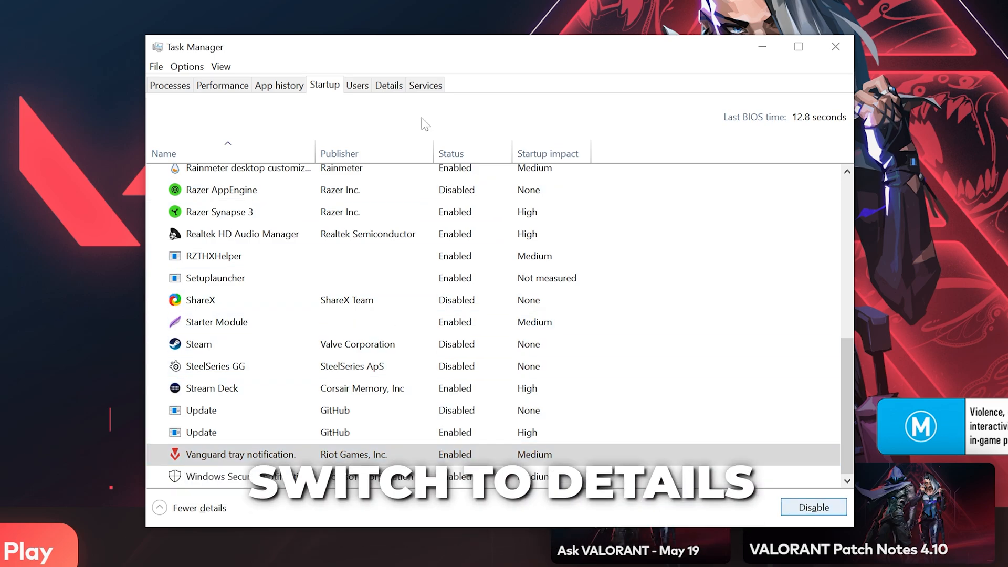
In Details, give RiotClientServices.exe High priority and move on to RiotClientUx.exe
{"action": "left_click", "coordinate": [389, 85]}
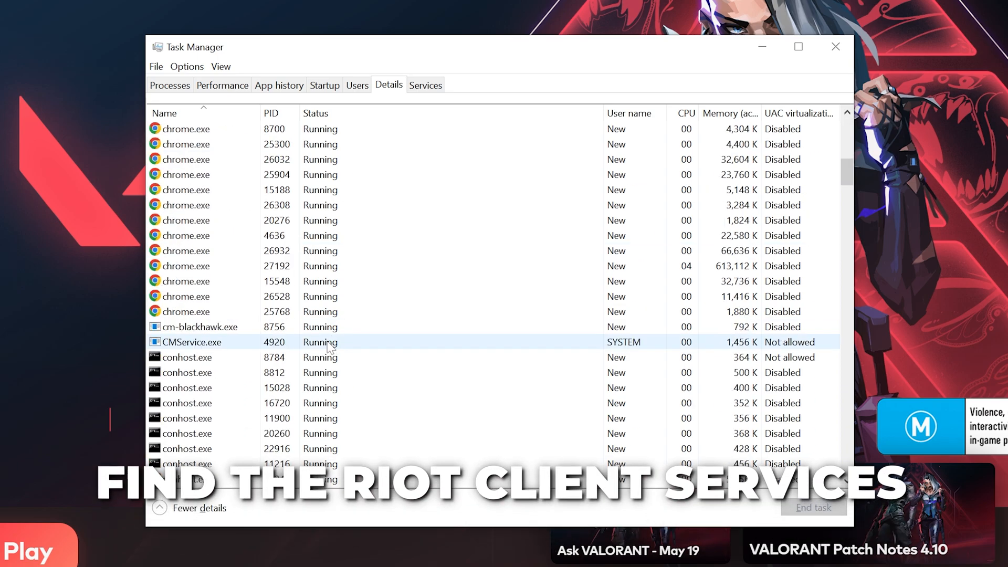
{"action": "scroll", "scroll_direction": "down", "scroll_amount": 3}
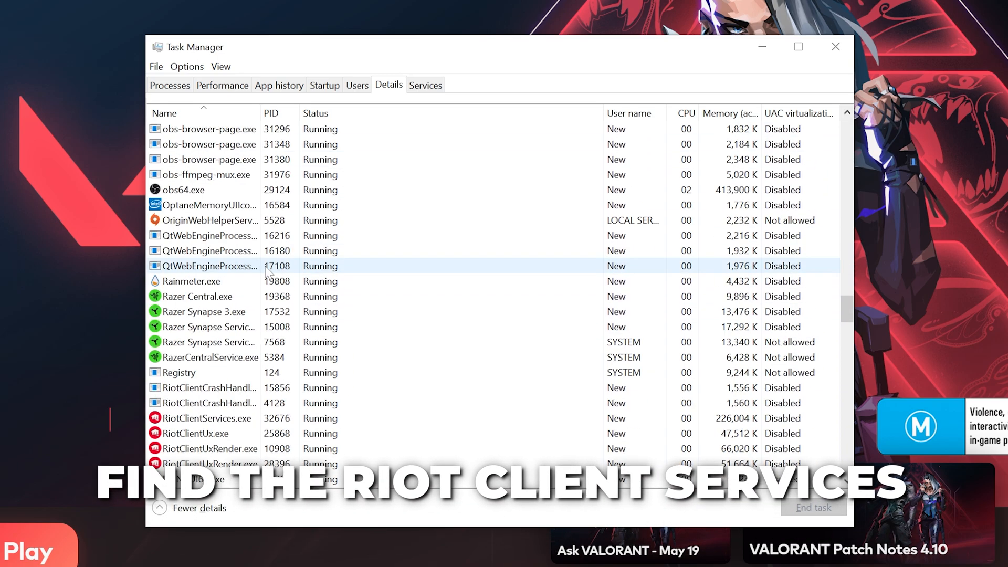
{"action": "right_click", "coordinate": [203, 372]}
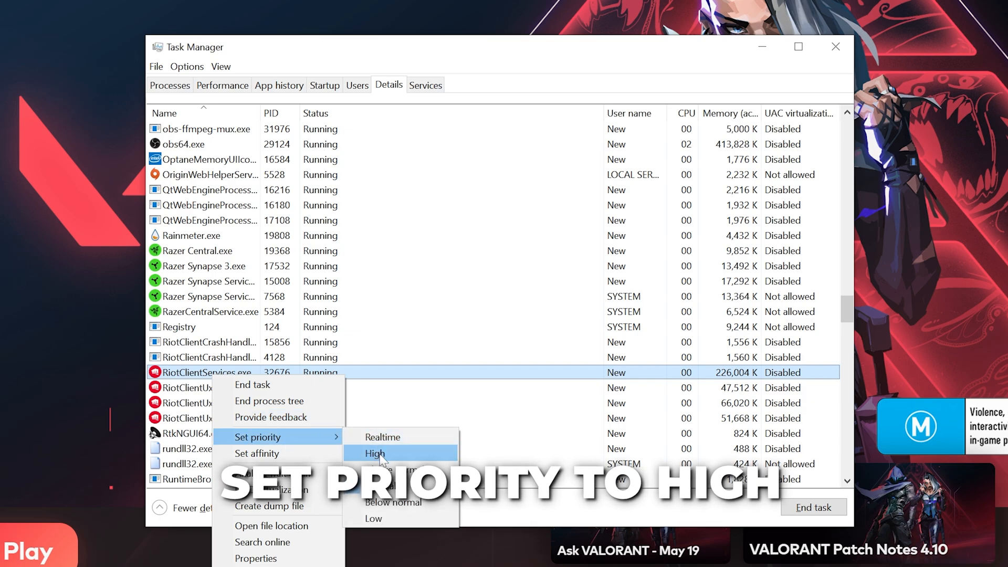
{"action": "left_click", "coordinate": [374, 454]}
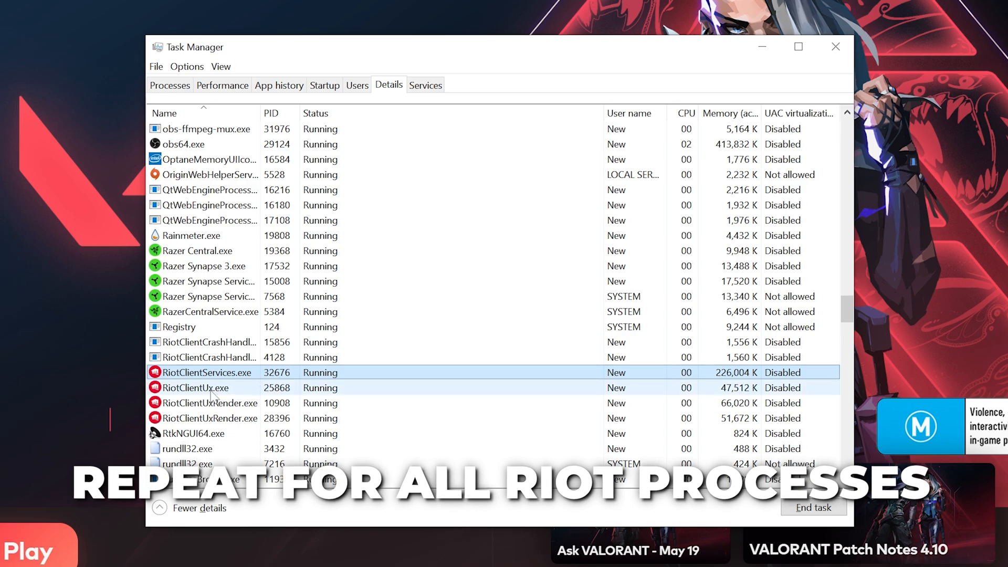
{"action": "right_click", "coordinate": [195, 387]}
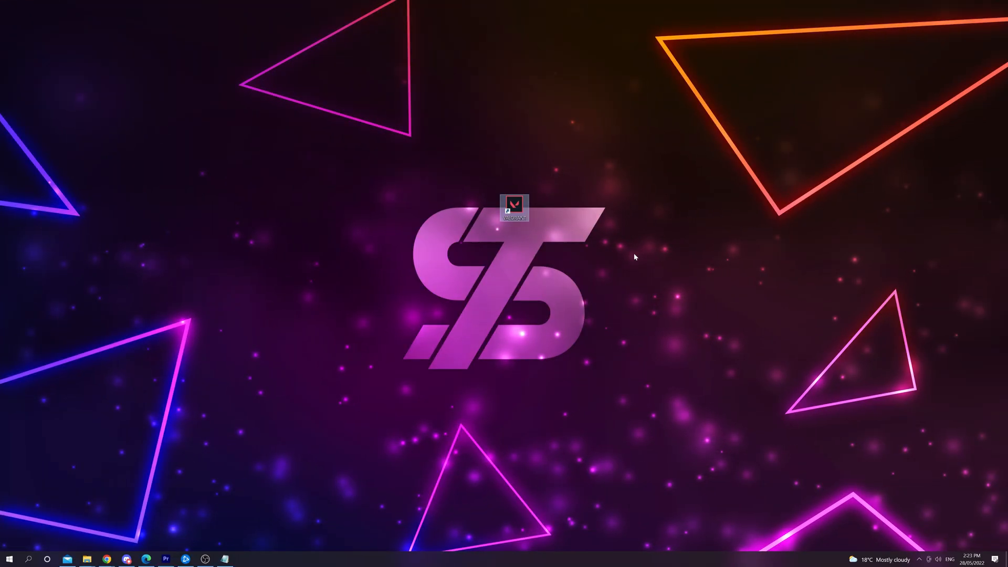
Launch Control Panel from the Windows search results
{"action": "left_click", "coordinate": [9, 559]}
{"action": "type", "text": "control"}
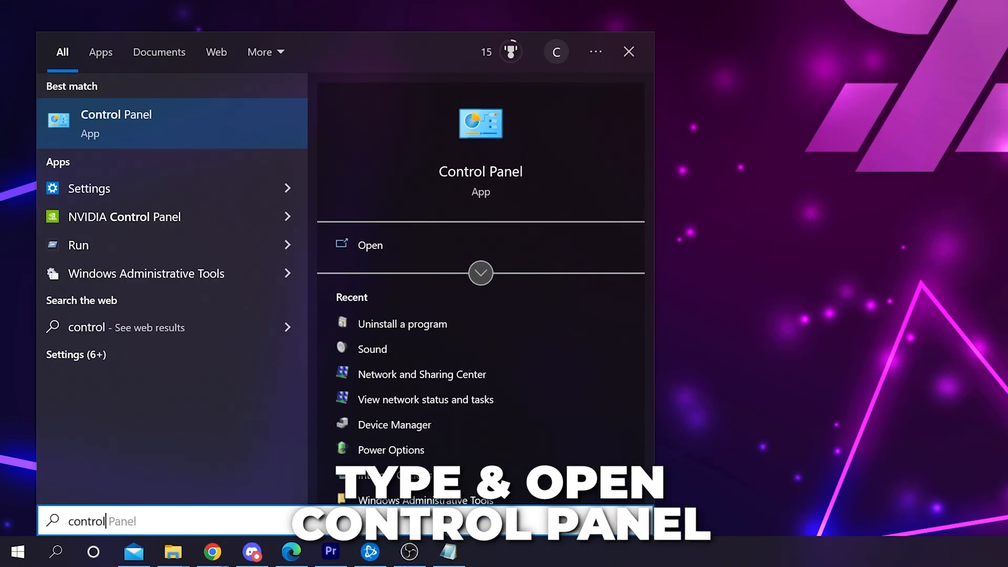
{"action": "left_click", "coordinate": [369, 245]}
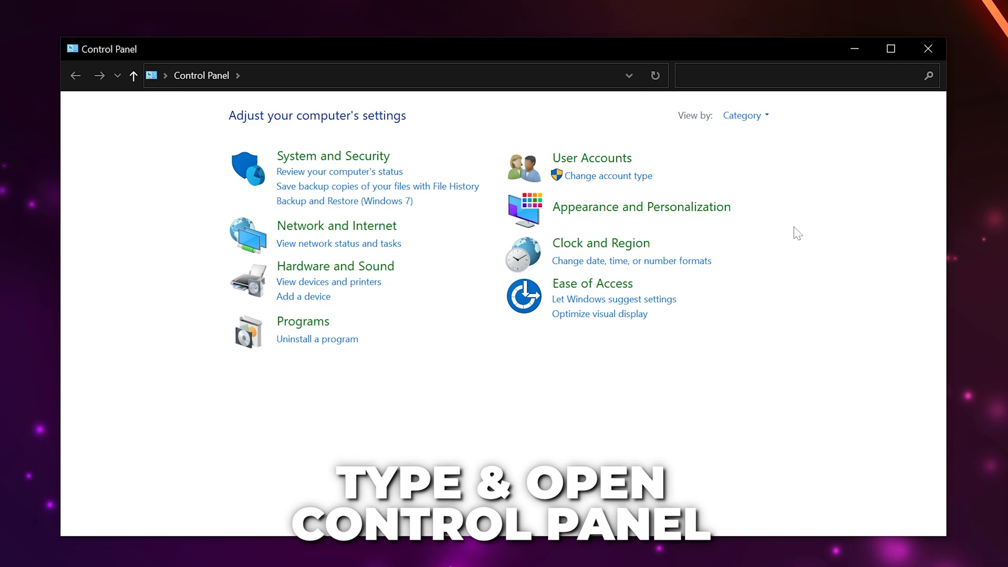
{"action": "mouse_move", "coordinate": [764, 127]}
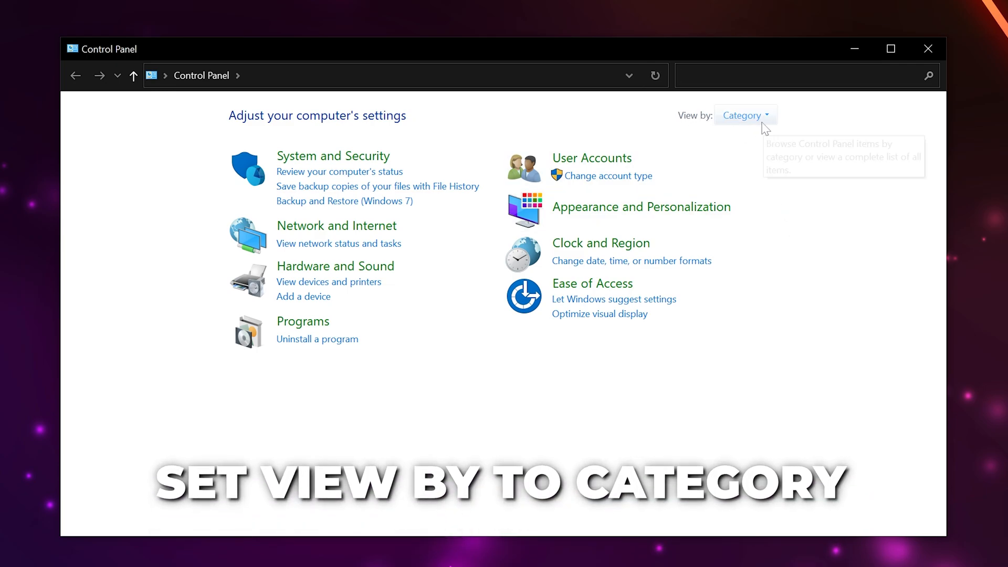
{"action": "mouse_move", "coordinate": [379, 339]}
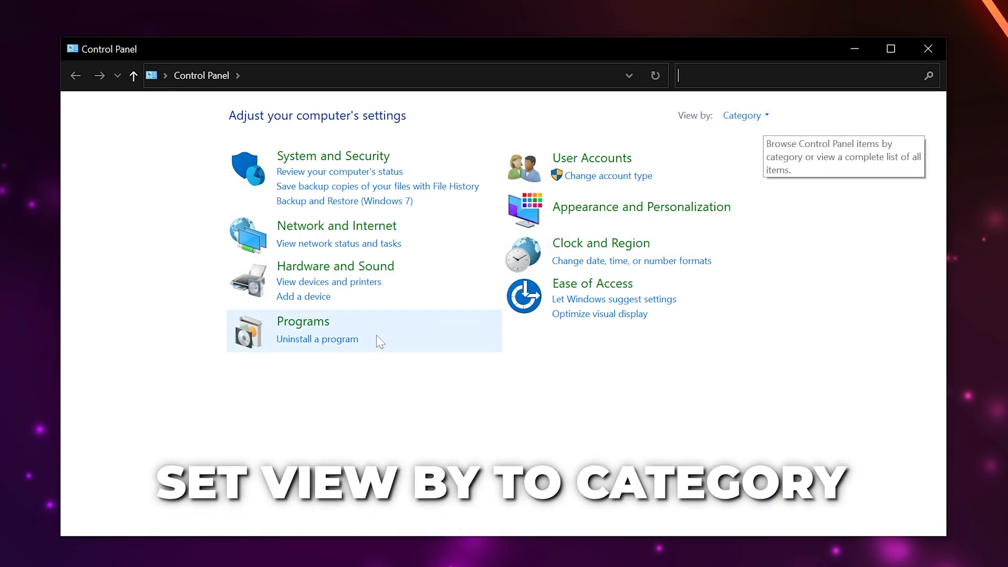
{"action": "mouse_move", "coordinate": [306, 346]}
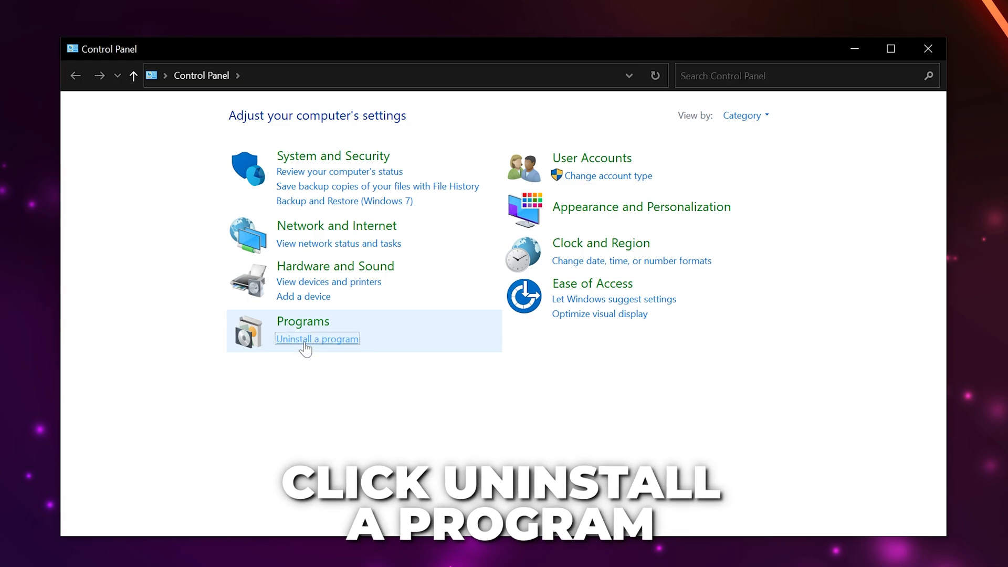
Show installed programs and select Riot Vanguard in the list
{"action": "left_click", "coordinate": [316, 339]}
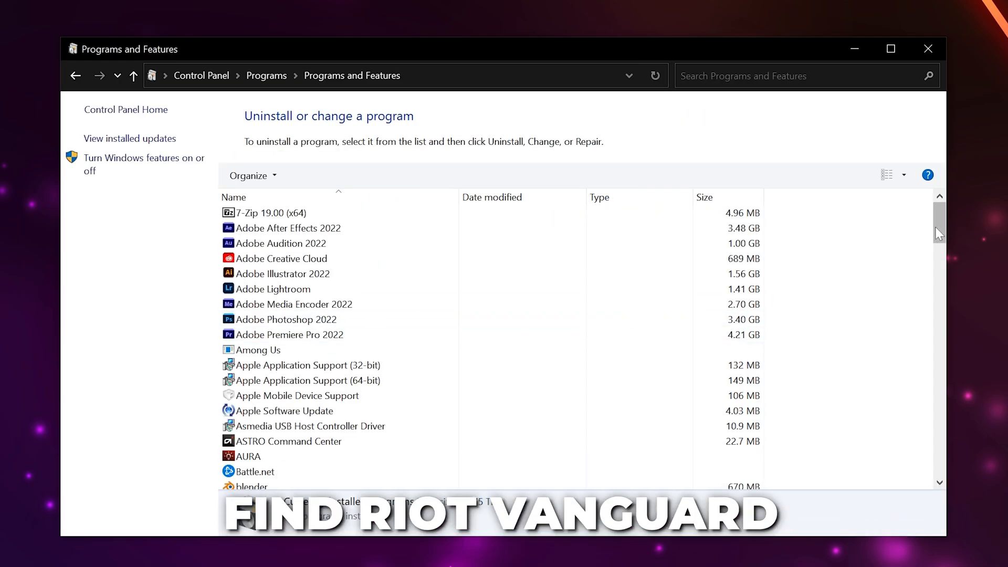
{"action": "scroll", "scroll_direction": "down", "scroll_amount": 3}
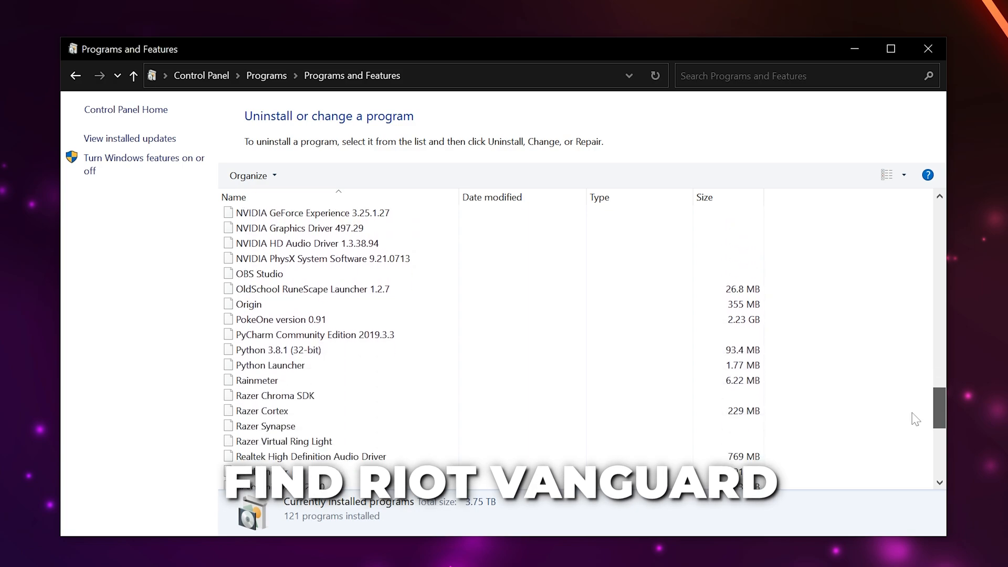
{"action": "left_click", "coordinate": [264, 455]}
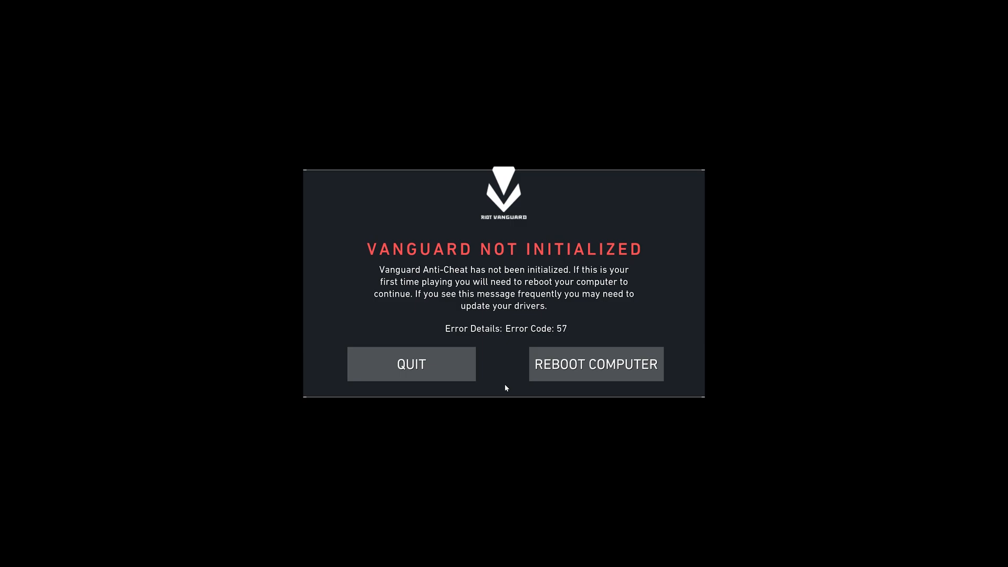
{"action": "mouse_move", "coordinate": [584, 368]}
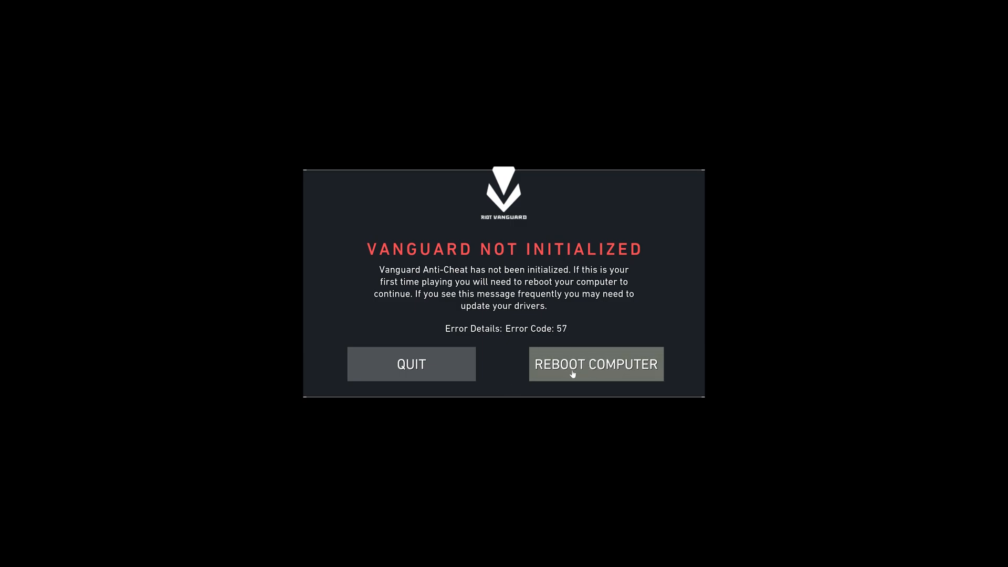
{"action": "mouse_move", "coordinate": [509, 387]}
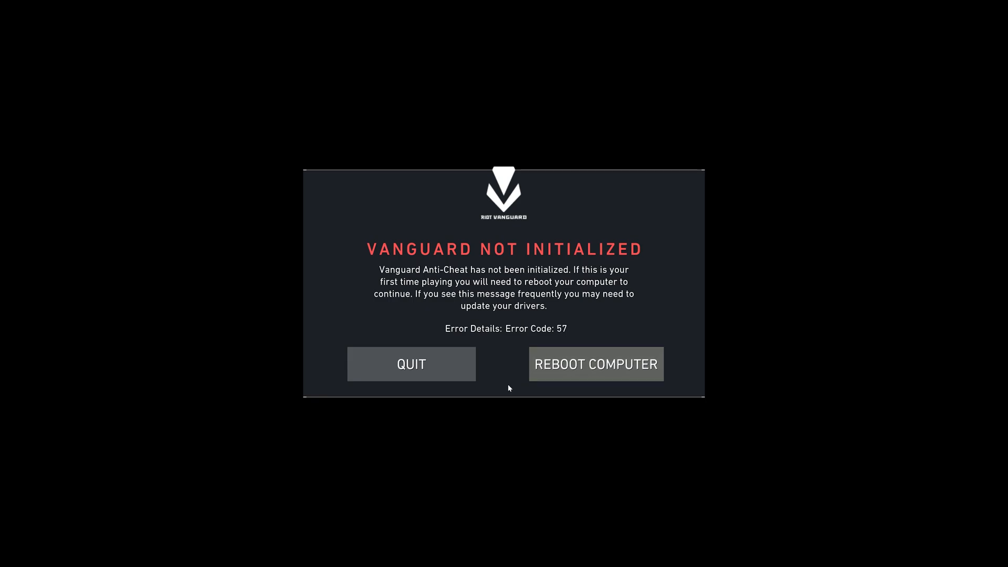